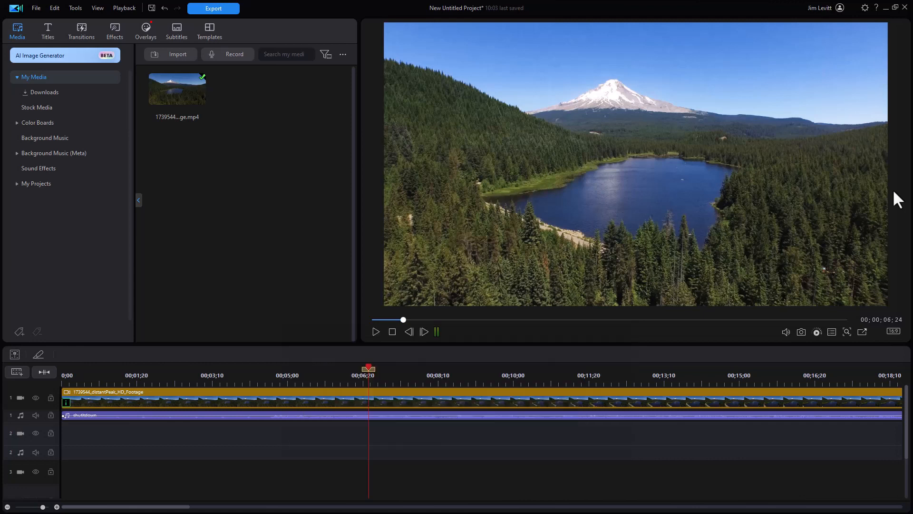
pyautogui.moveTo(188, 185)
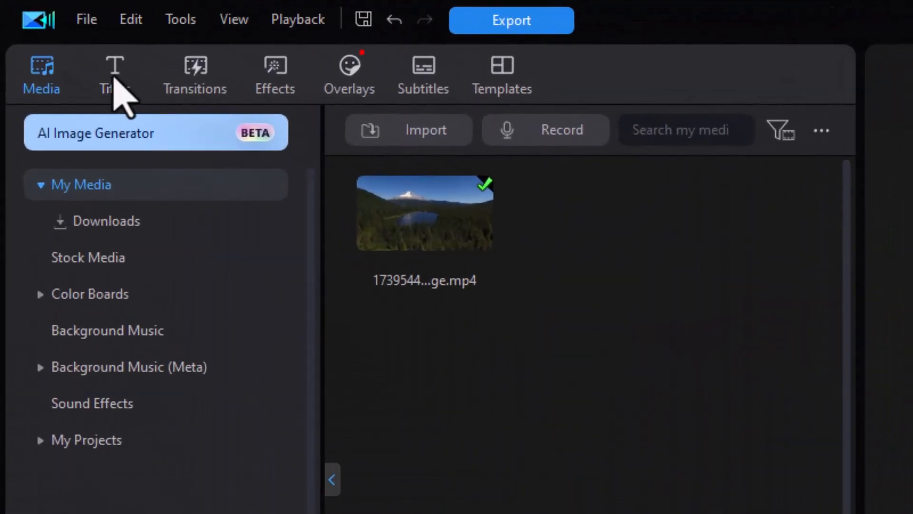
# Step: Add the Default 'My Title' template onto track 2 at the playhead
pyautogui.click(114, 73)
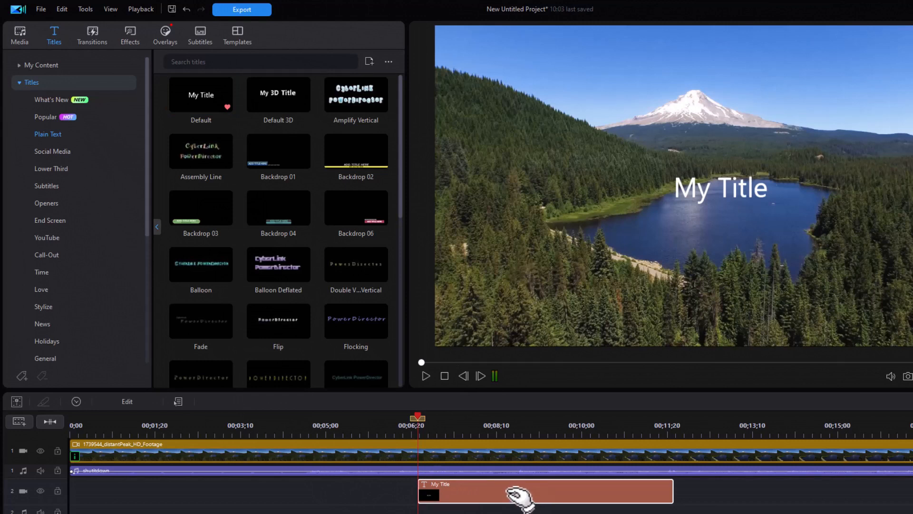
# Step: Retype the title text as 'Mountain' and 'View' on two lines, fixing the capitalisation
pyautogui.doubleClick(524, 491)
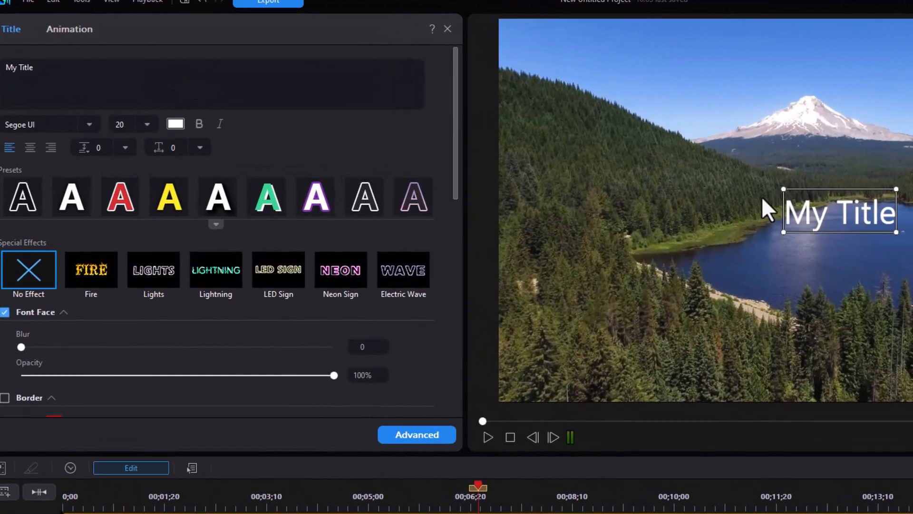
pyautogui.moveTo(809, 228)
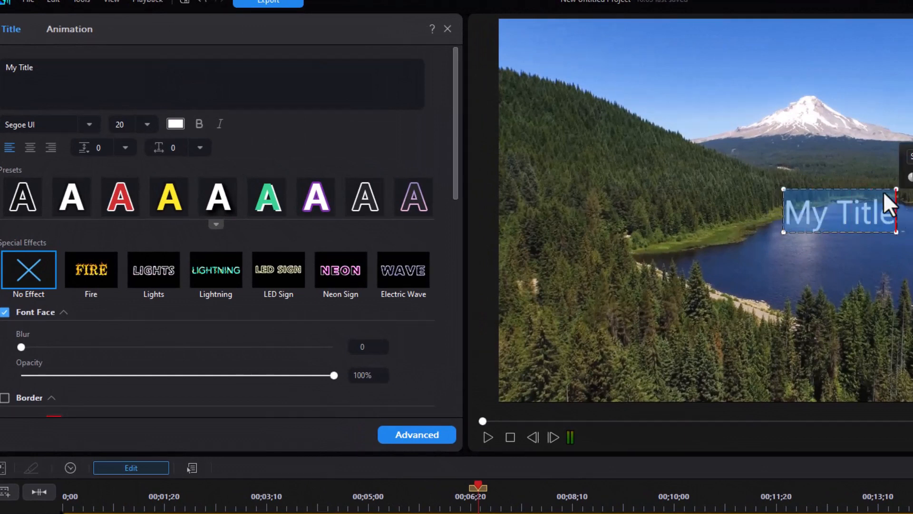
pyautogui.write('mOUNTAIN')
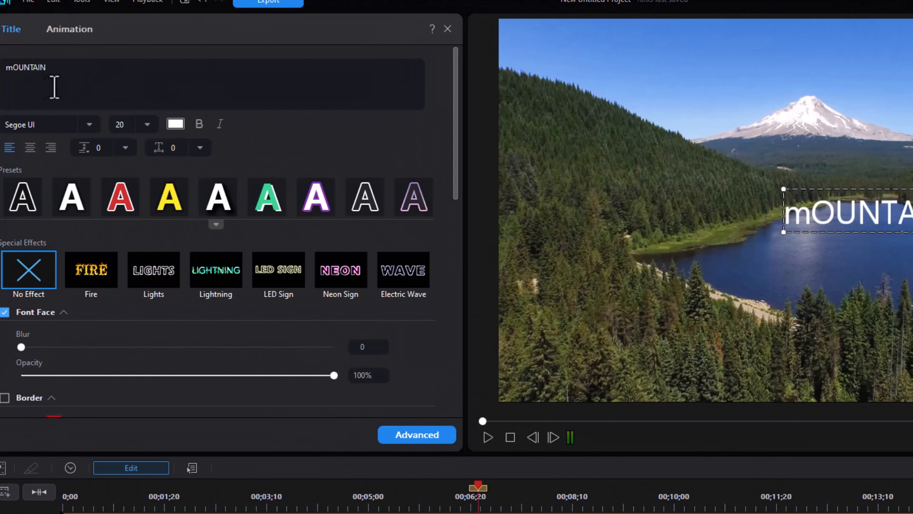
pyautogui.doubleClick(25, 67)
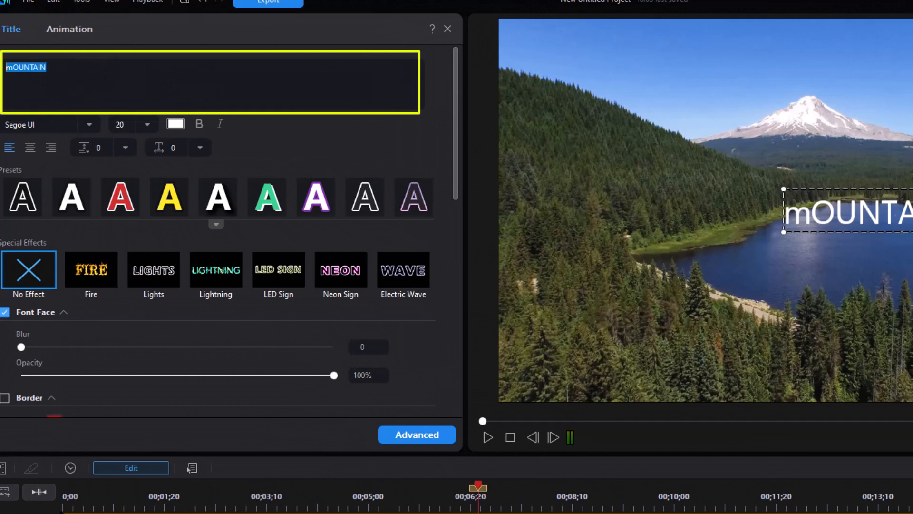
pyautogui.write('M')
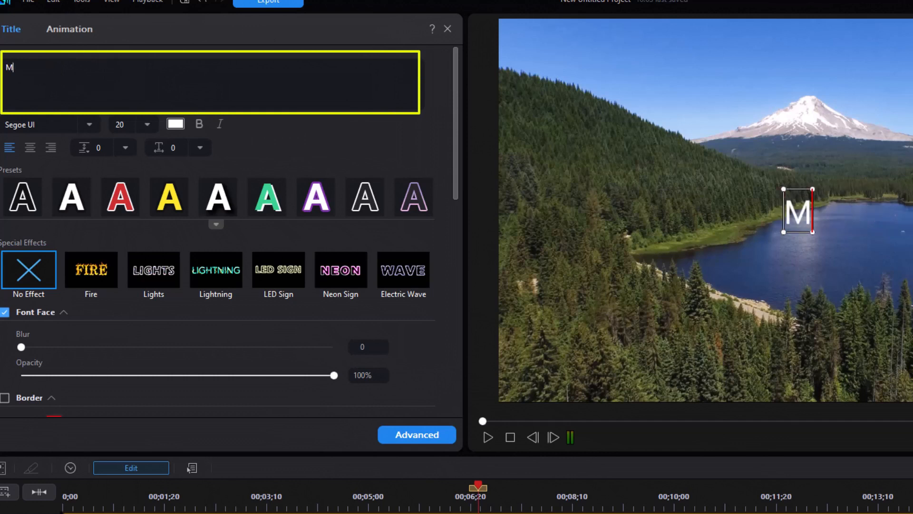
pyautogui.write('ountain')
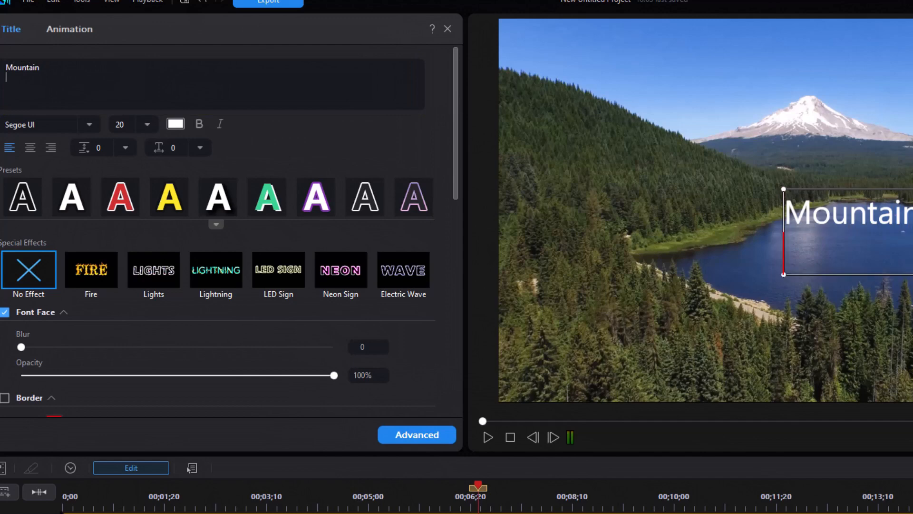
pyautogui.write('View')
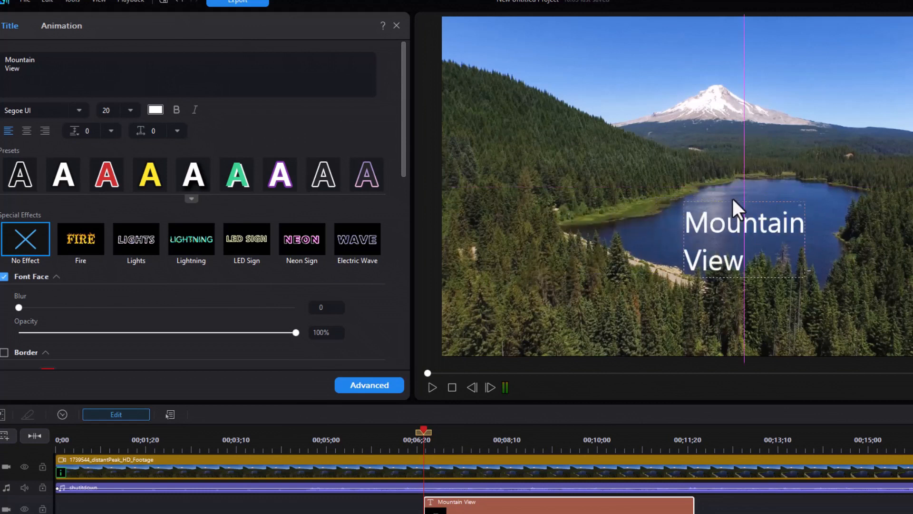
# Step: Position the title over the lake and change its font to Impact
pyautogui.moveTo(743, 238); pyautogui.dragTo(617, 187)
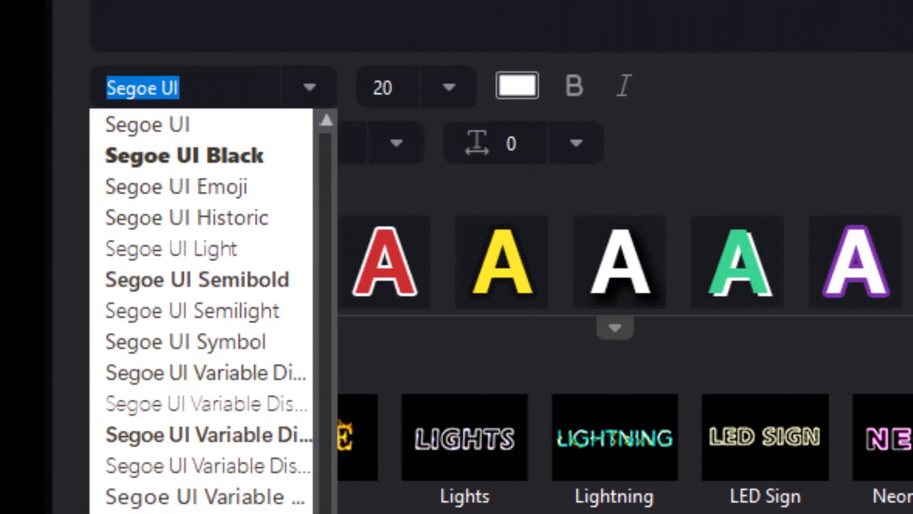
pyautogui.scroll(-3)
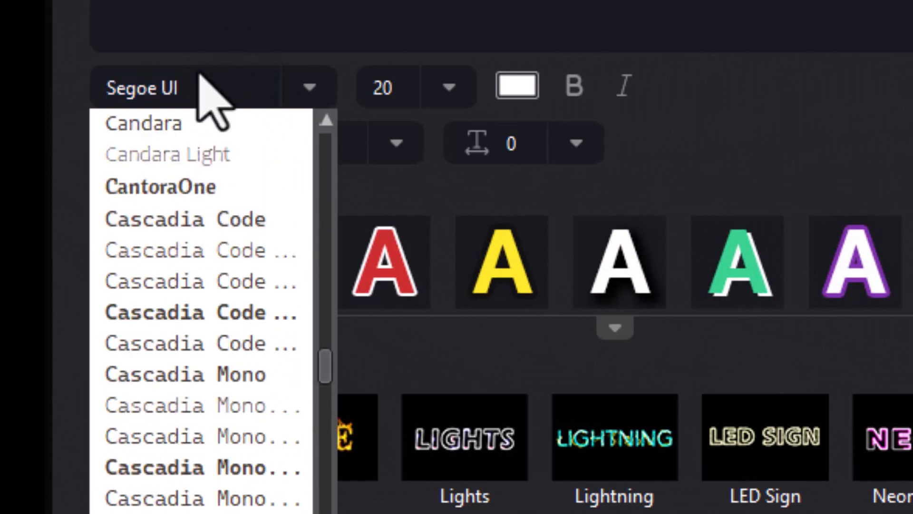
pyautogui.click(145, 88)
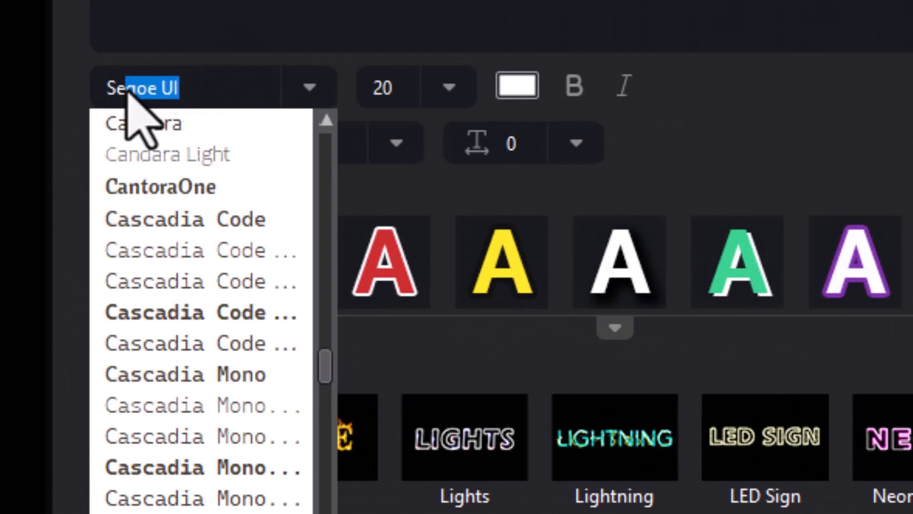
pyautogui.moveTo(96, 63)
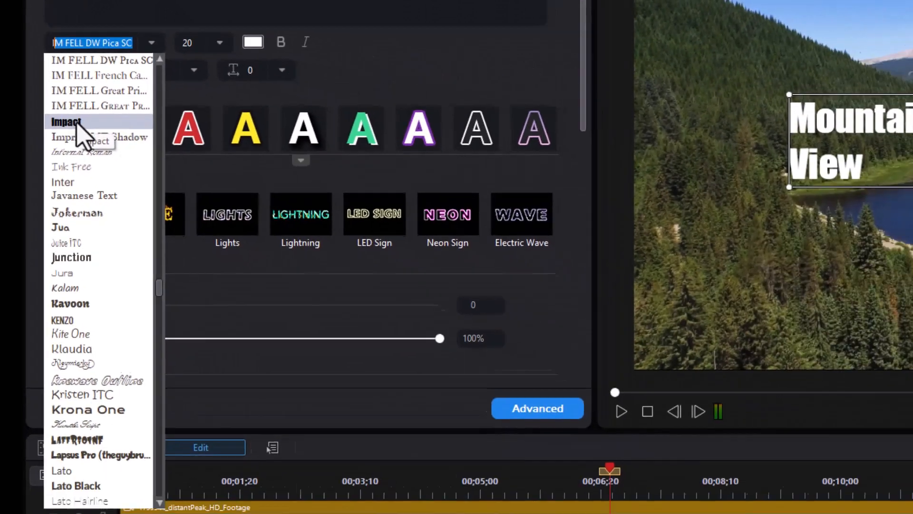
pyautogui.click(65, 121)
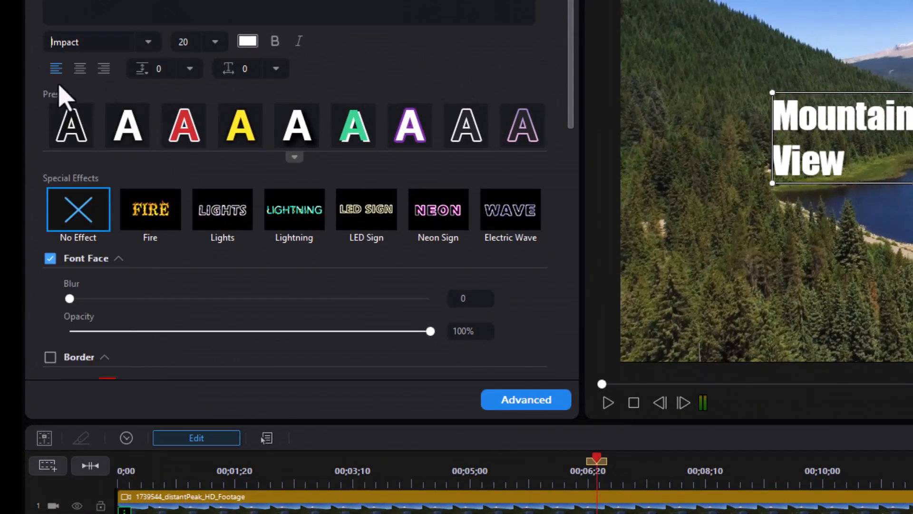
pyautogui.moveTo(94, 116)
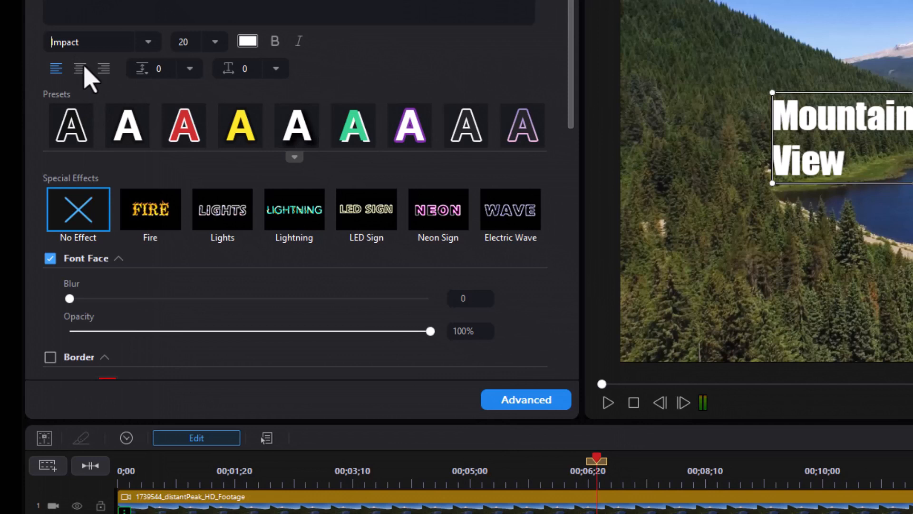
# Step: Centre the two title lines and raise the font size from 20 through 36 to 44
pyautogui.click(102, 69)
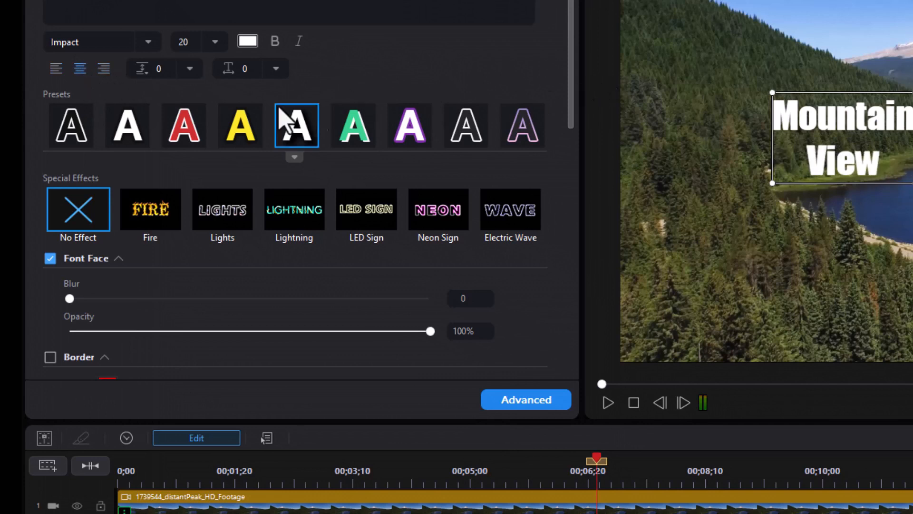
pyautogui.click(215, 41)
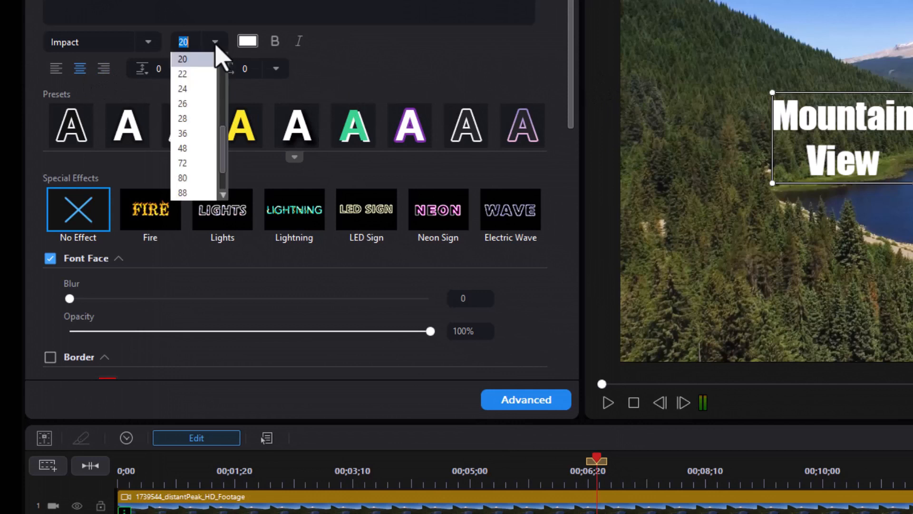
pyautogui.click(182, 133)
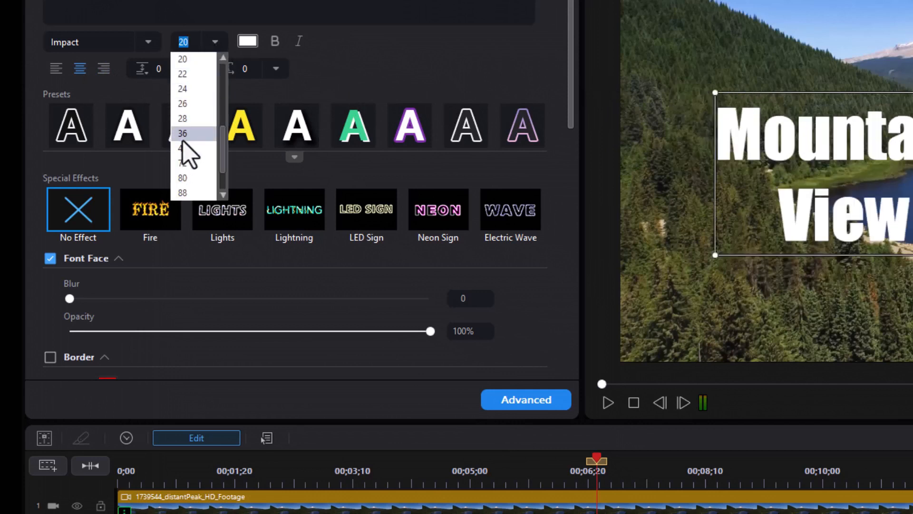
pyautogui.click(182, 133)
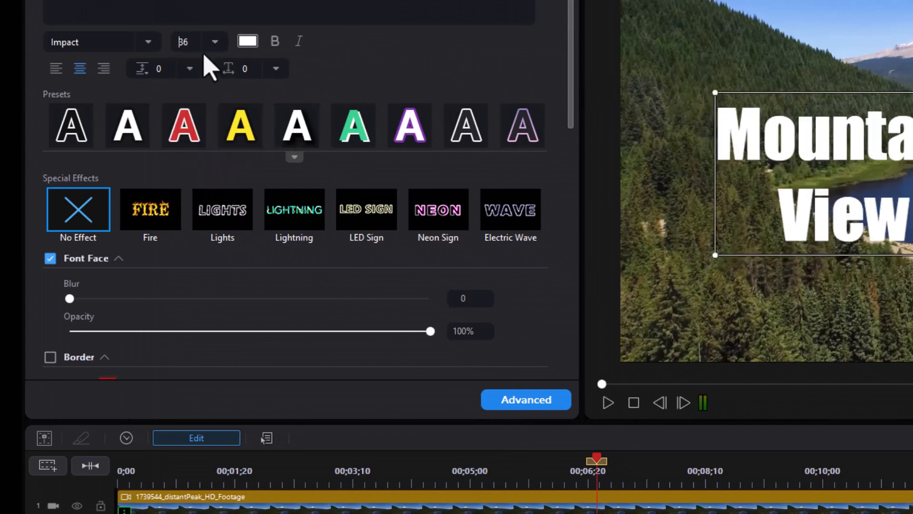
pyautogui.click(216, 41)
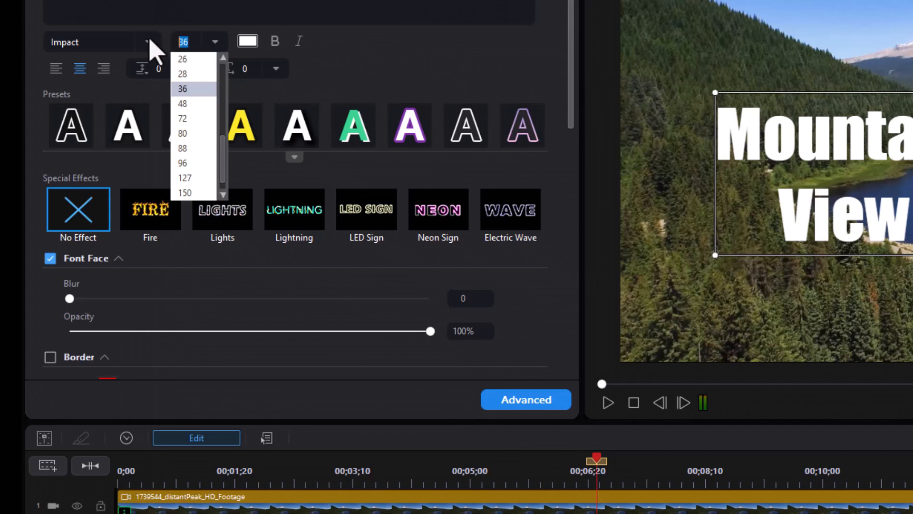
pyautogui.click(181, 103)
pyautogui.write('44')
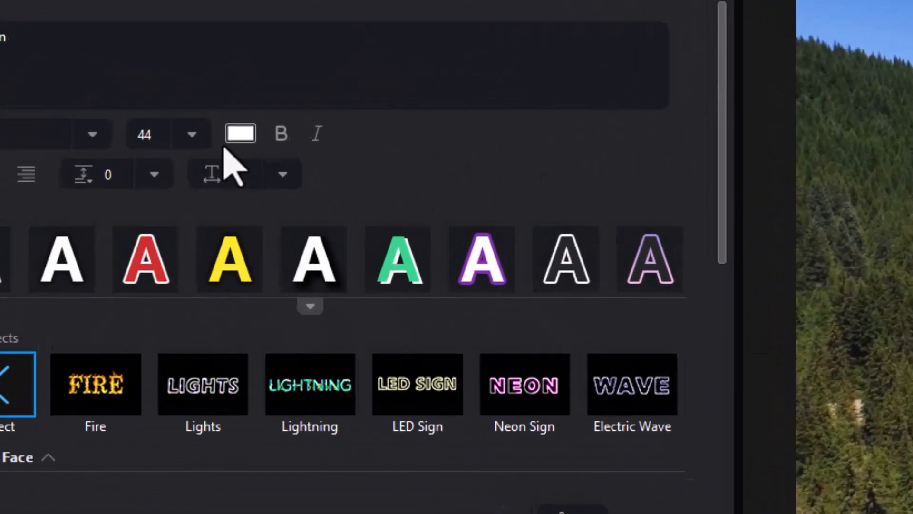
# Step: Try text colours but keep white, then apply bold and italic styling
pyautogui.click(240, 134)
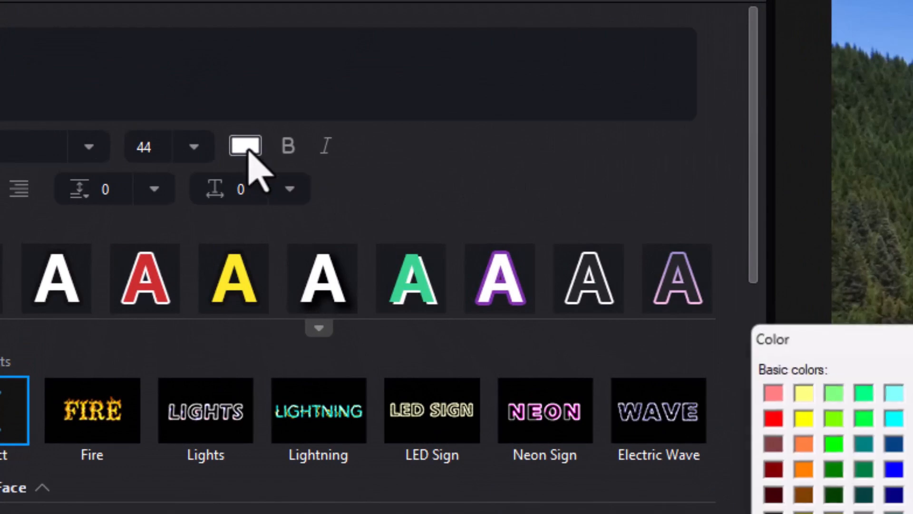
pyautogui.click(243, 146)
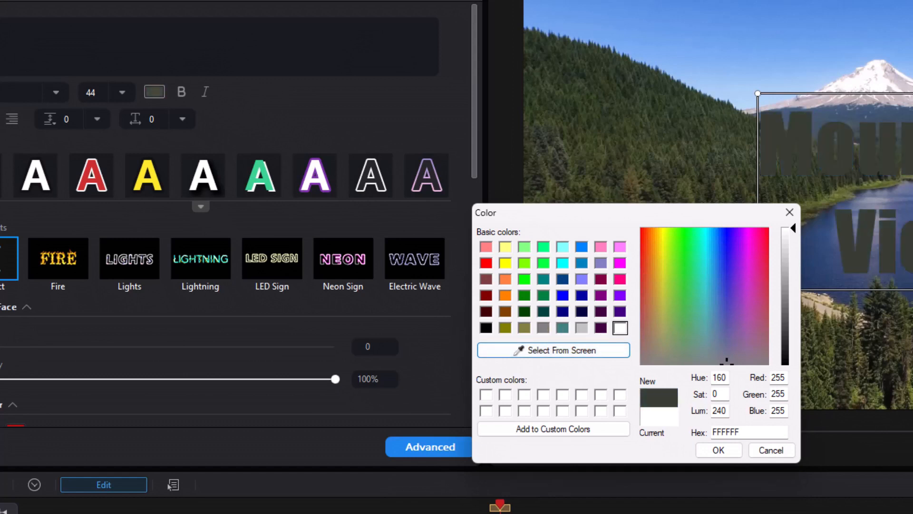
pyautogui.click(552, 351)
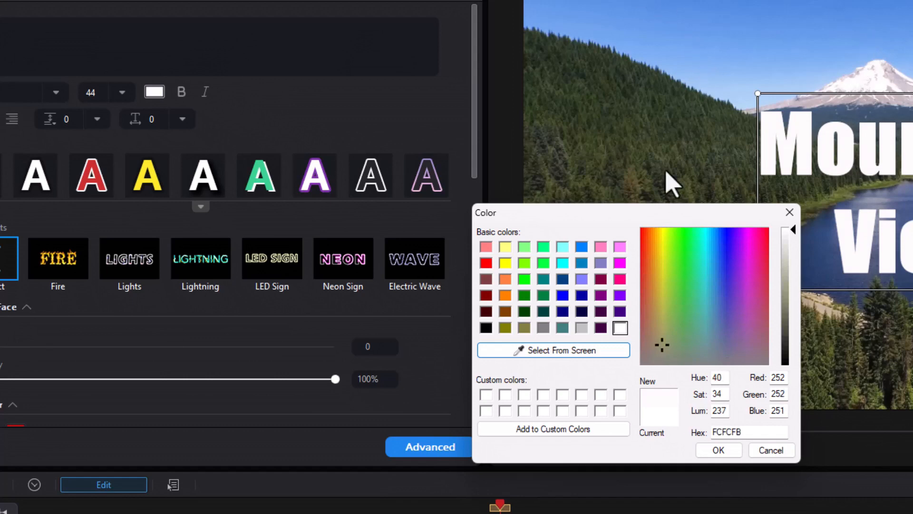
pyautogui.click(717, 450)
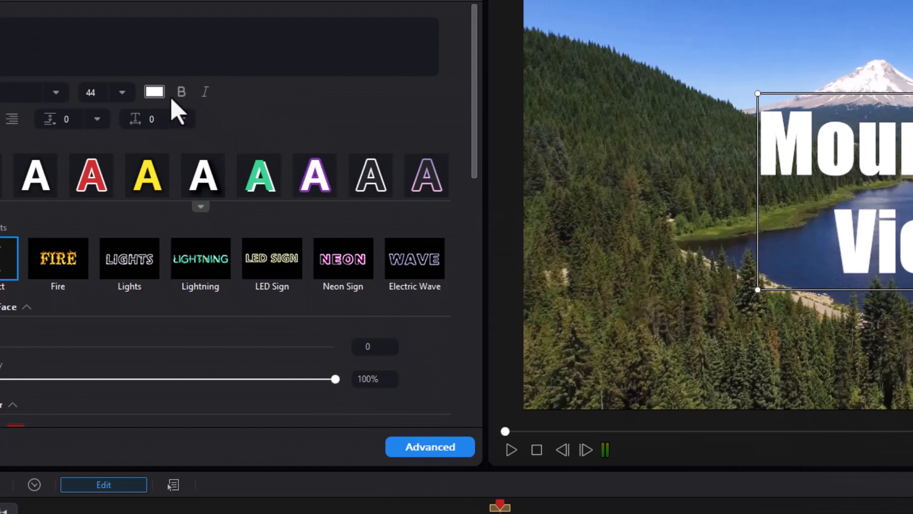
pyautogui.click(181, 92)
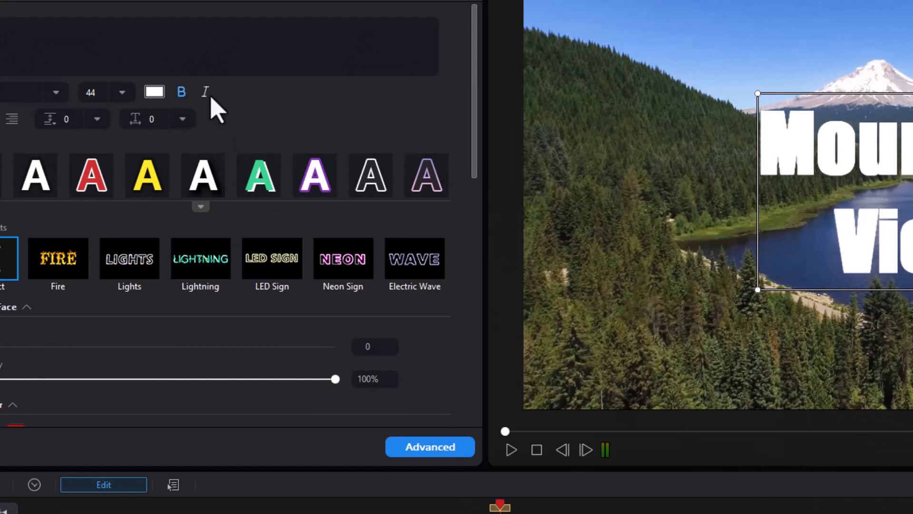
pyautogui.click(204, 93)
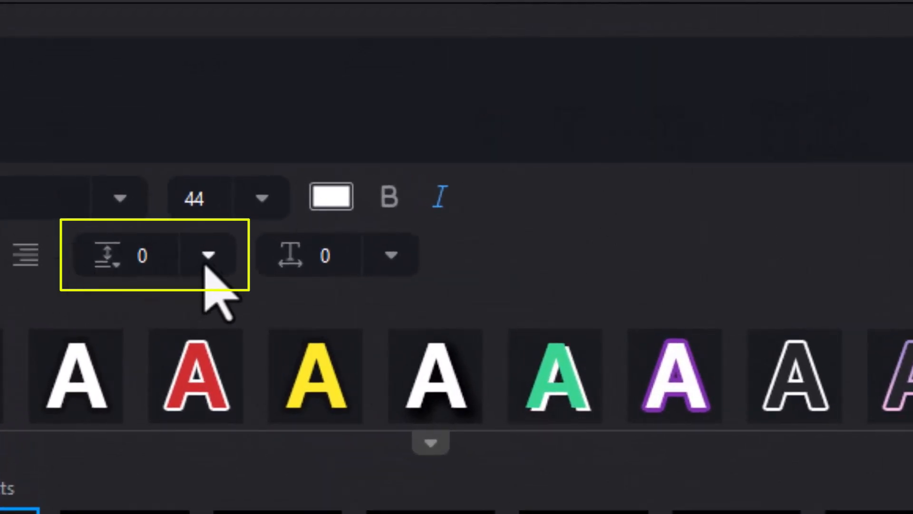
pyautogui.moveTo(210, 259)
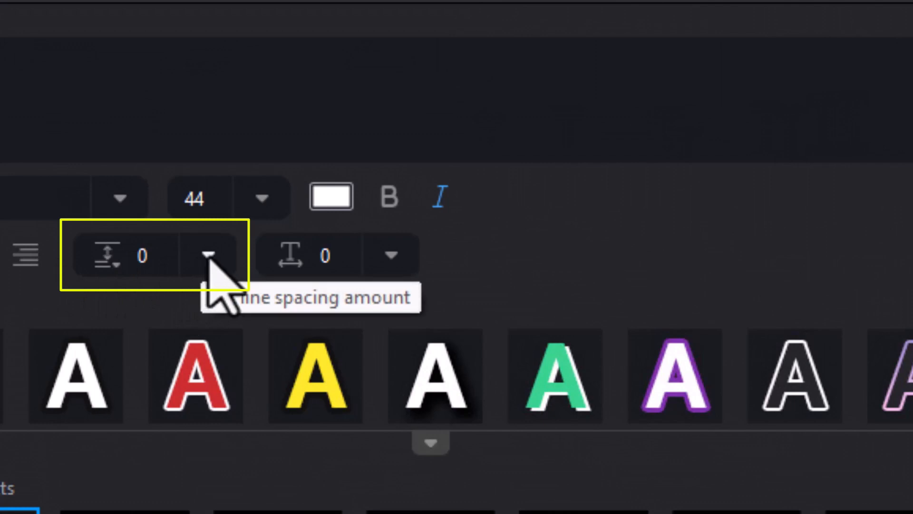
# Step: Set line spacing to -14 and letter spacing to 1
pyautogui.click(209, 255)
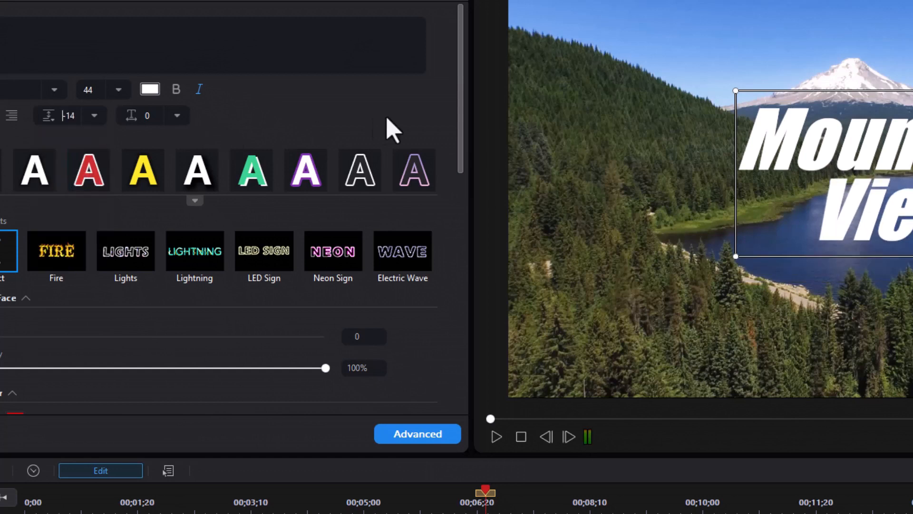
pyautogui.click(199, 90)
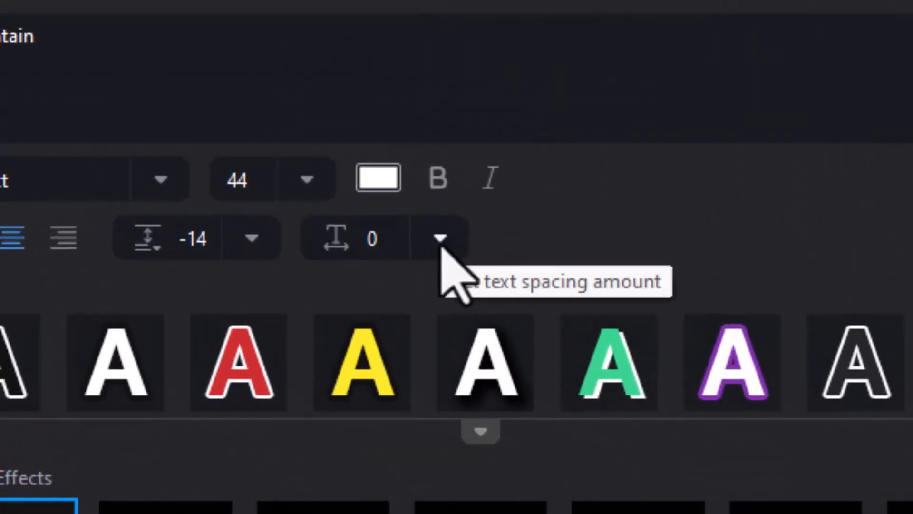
pyautogui.click(442, 239)
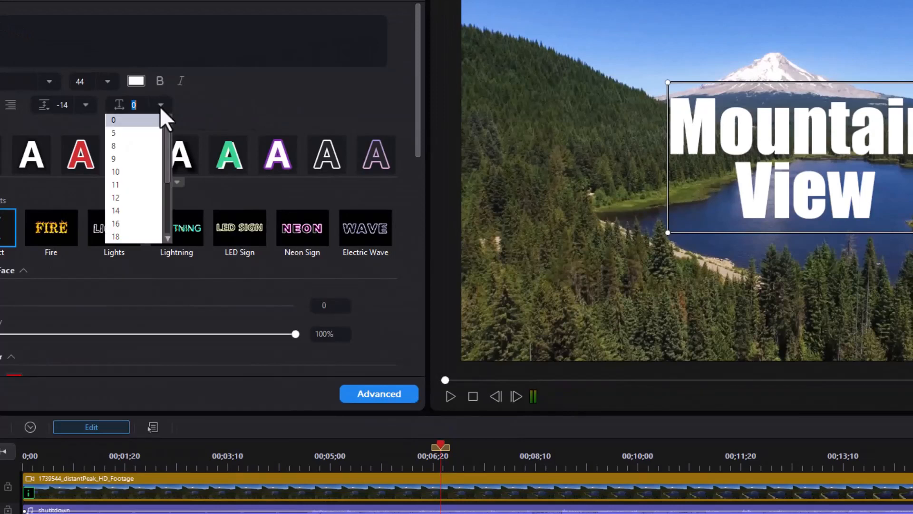
pyautogui.moveTo(165, 131)
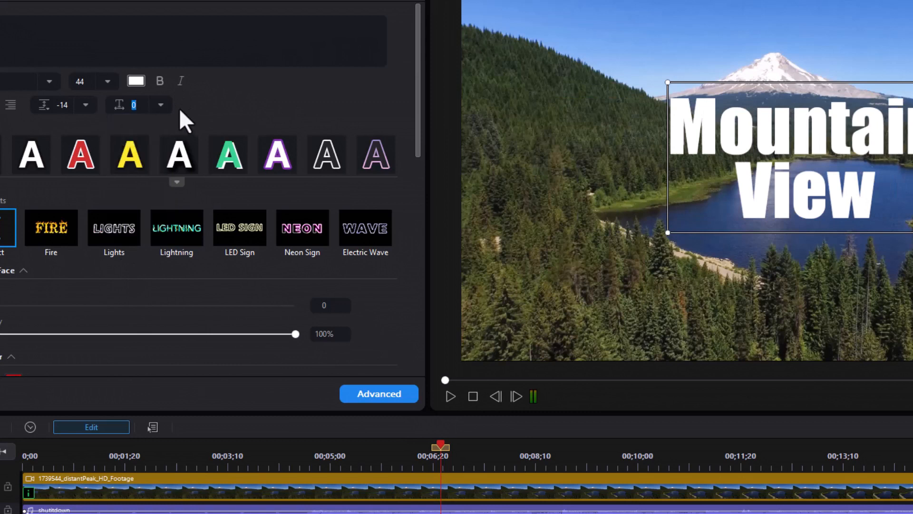
pyautogui.click(160, 105)
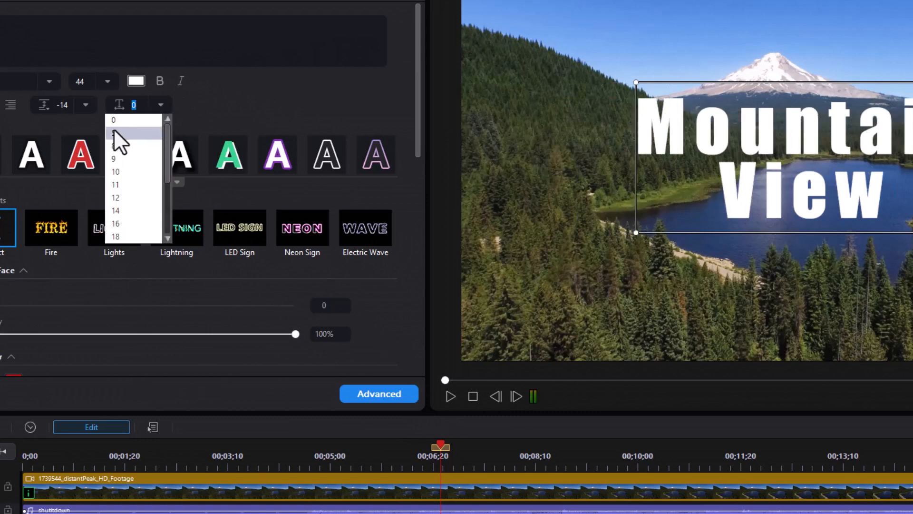
pyautogui.click(113, 120)
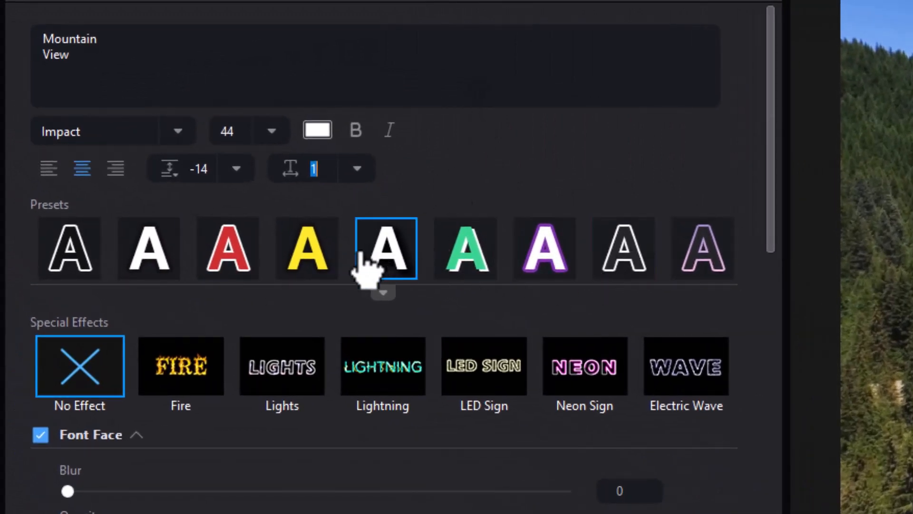
pyautogui.moveTo(387, 315)
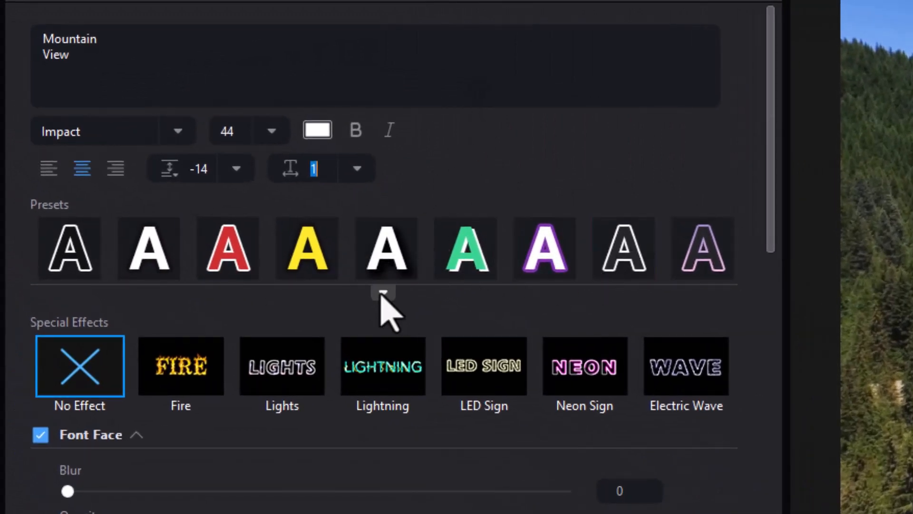
# Step: Expand the presets and try the teal-glow, orange gradient and purple gradient styles
pyautogui.click(383, 293)
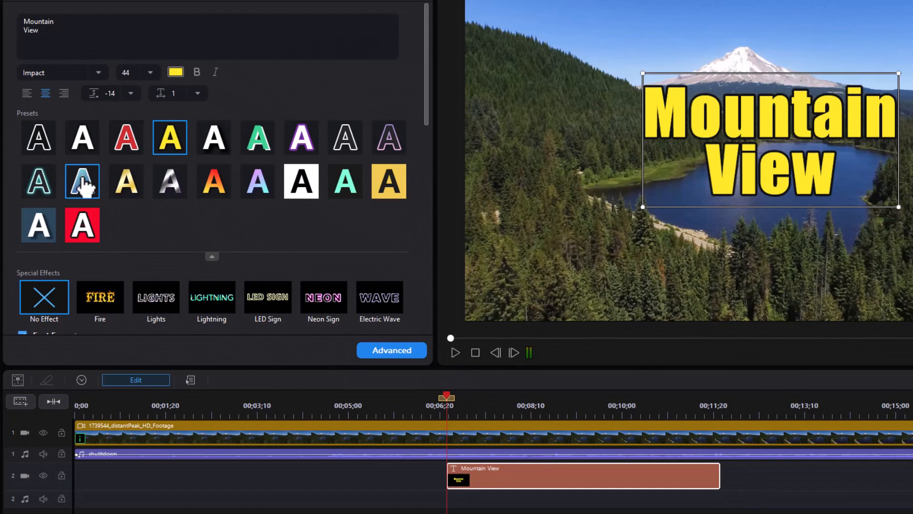
pyautogui.click(38, 180)
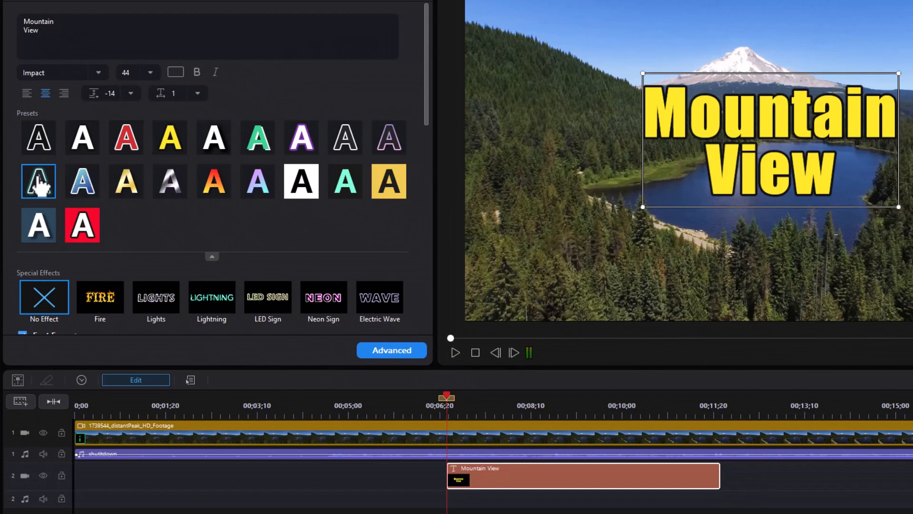
pyautogui.click(126, 181)
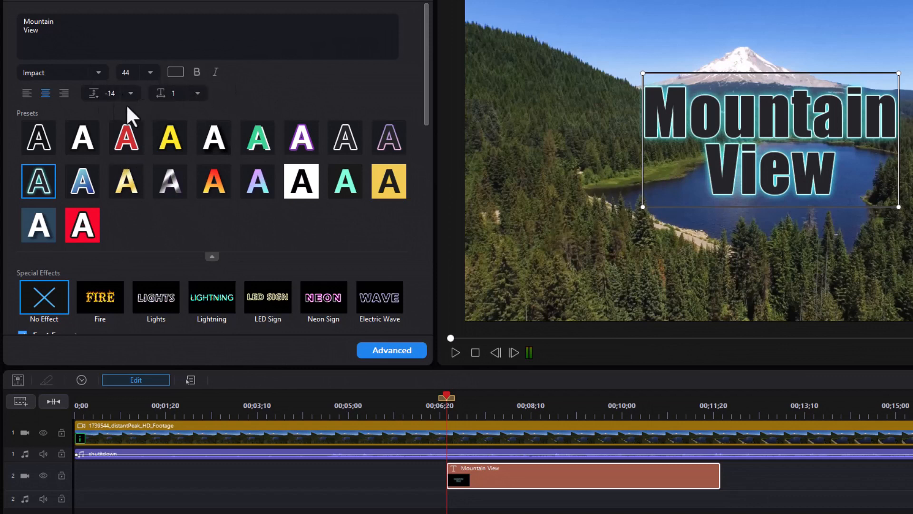
pyautogui.moveTo(243, 109)
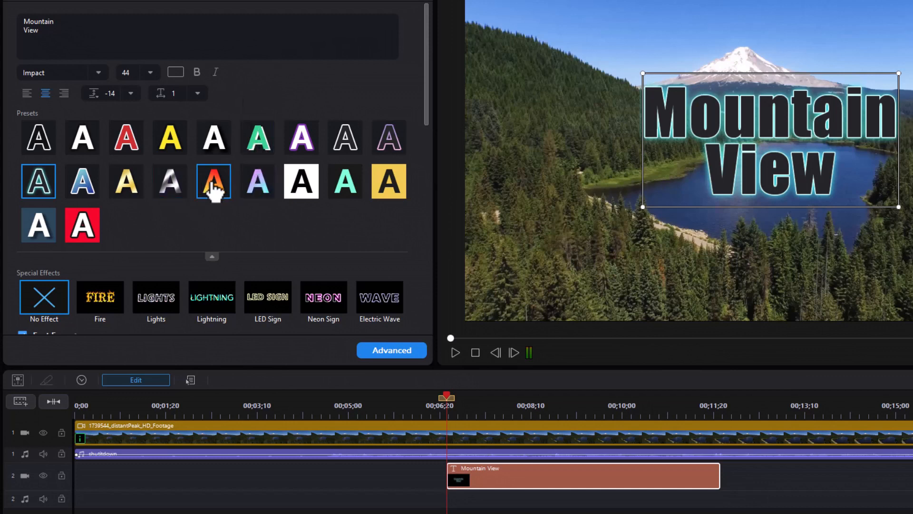
pyautogui.click(213, 181)
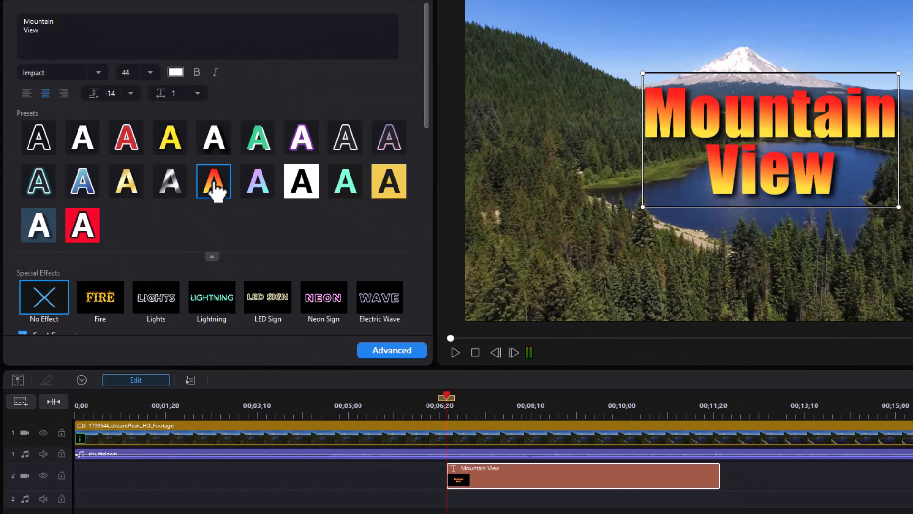
pyautogui.click(257, 182)
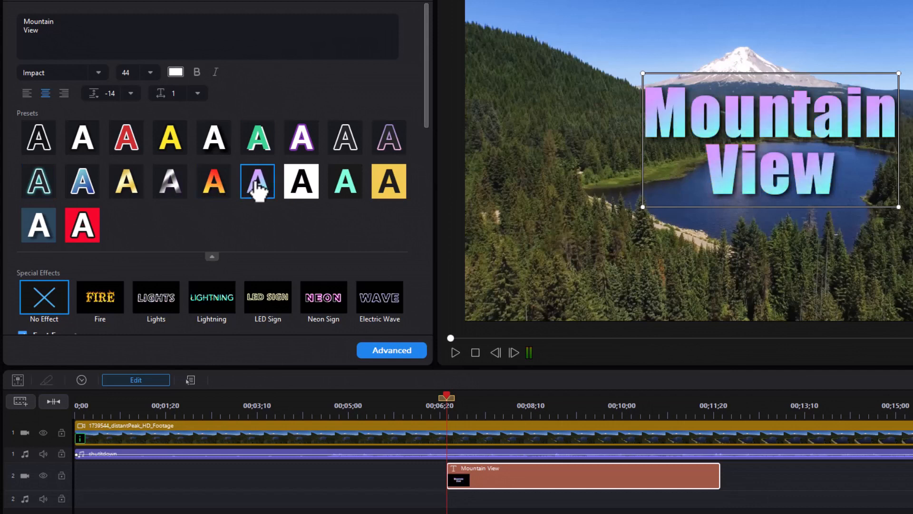
# Step: Try the white, yellow and other boxed styles, ending on white text on a red box
pyautogui.click(302, 180)
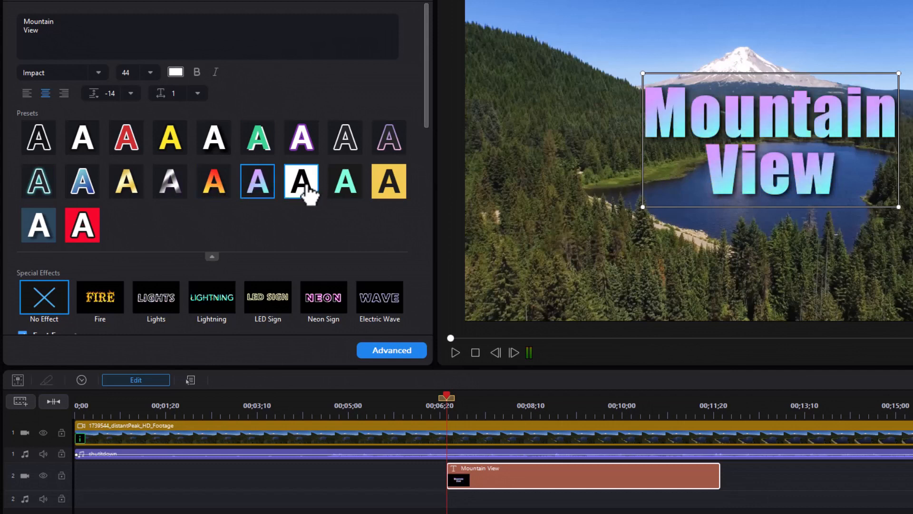
pyautogui.click(345, 181)
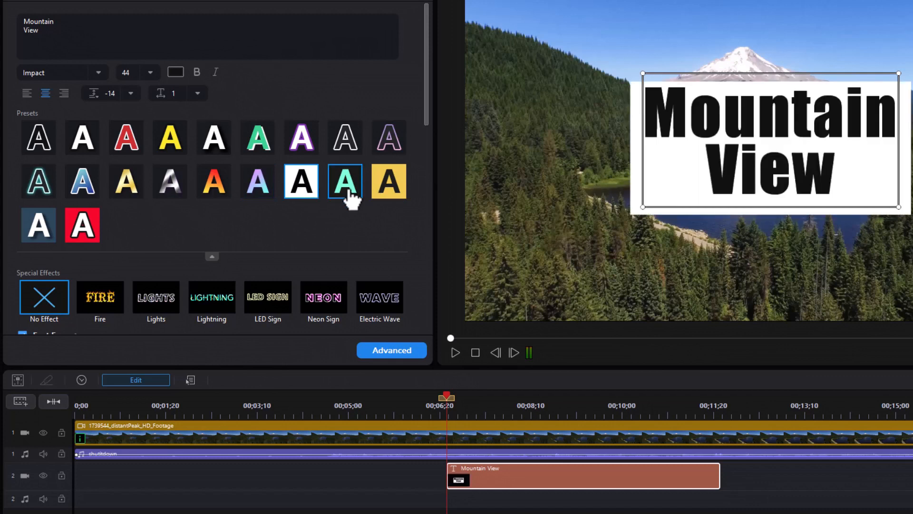
pyautogui.click(388, 181)
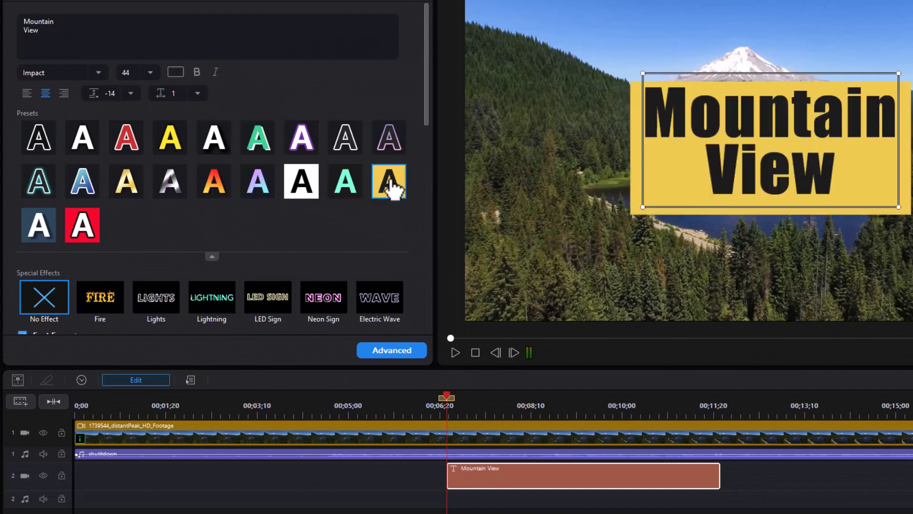
pyautogui.click(82, 227)
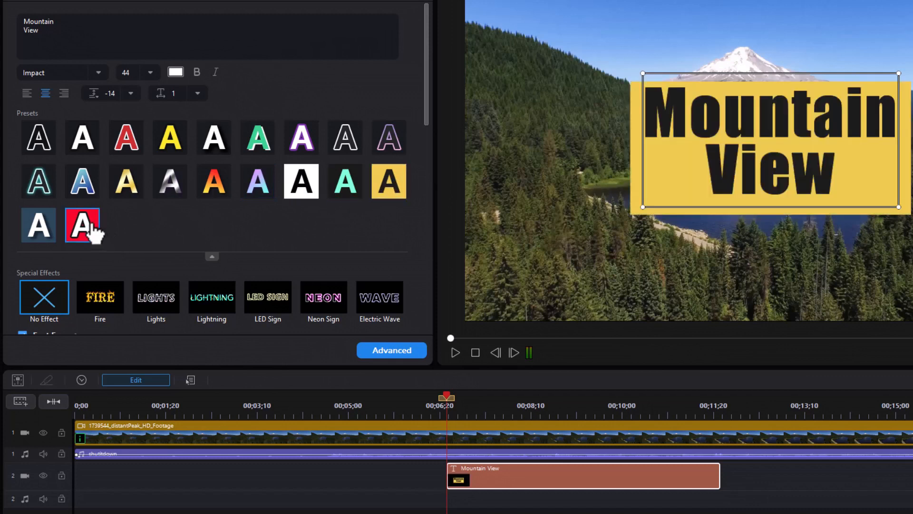
pyautogui.click(38, 181)
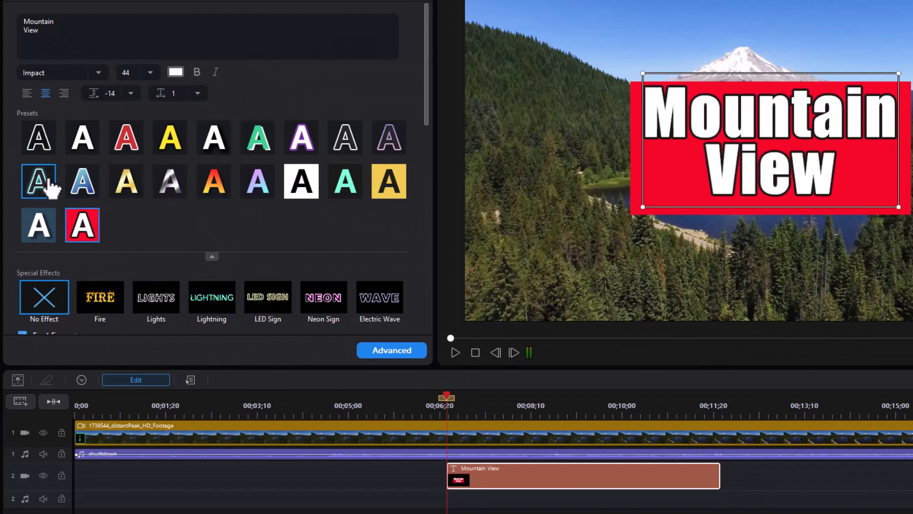
# Step: Return to the orange gradient preset and recolour the text solid orange
pyautogui.click(213, 181)
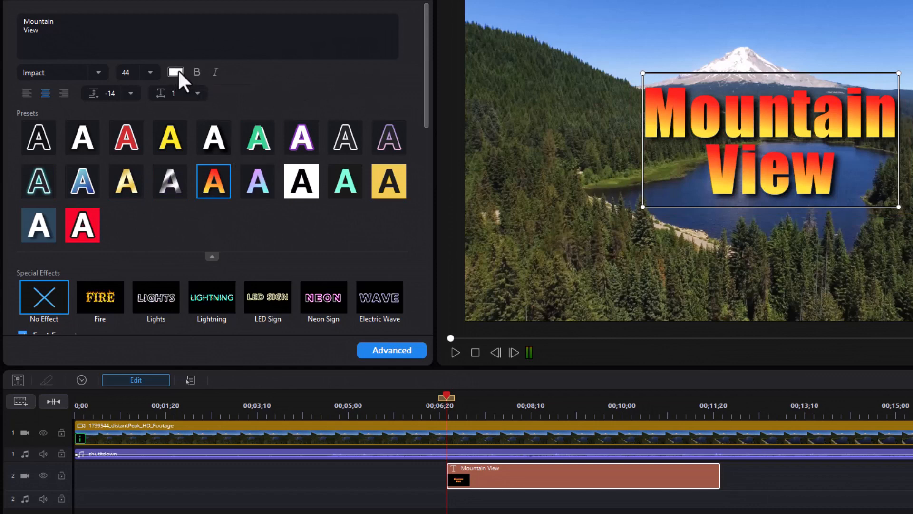
pyautogui.click(175, 71)
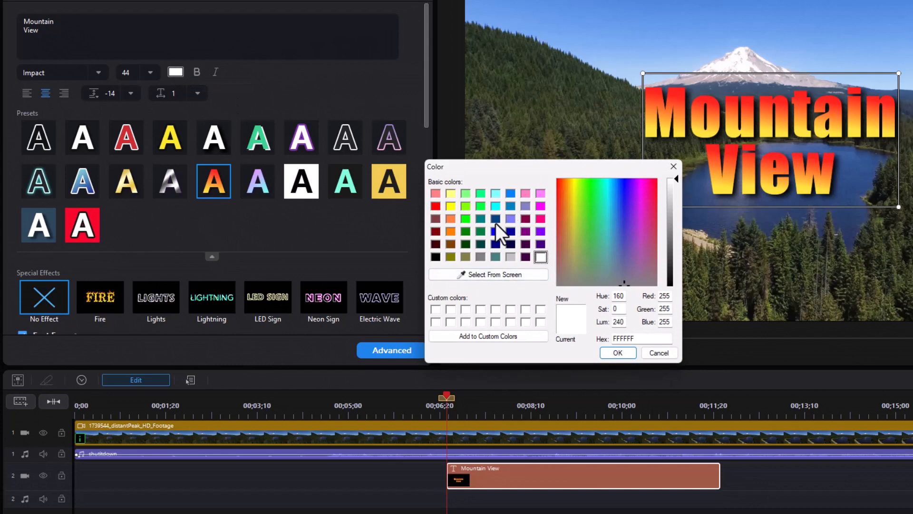
pyautogui.moveTo(458, 224)
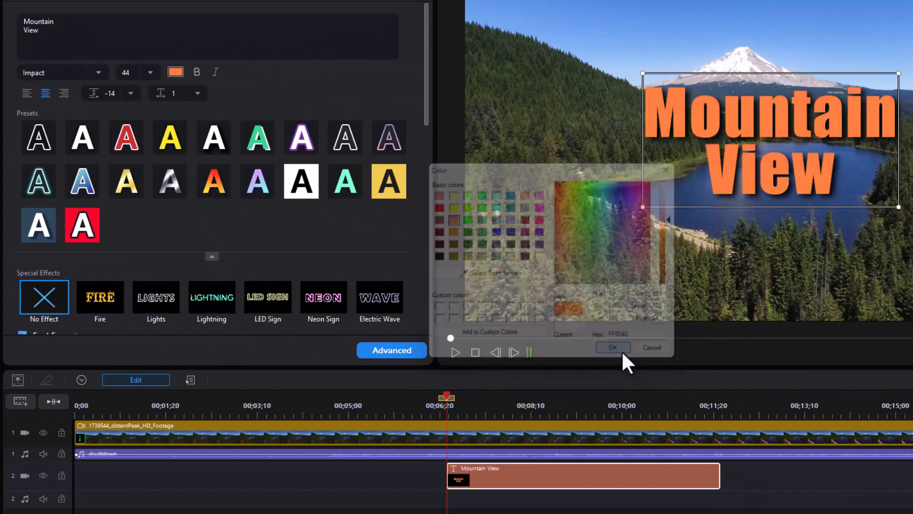
pyautogui.click(612, 347)
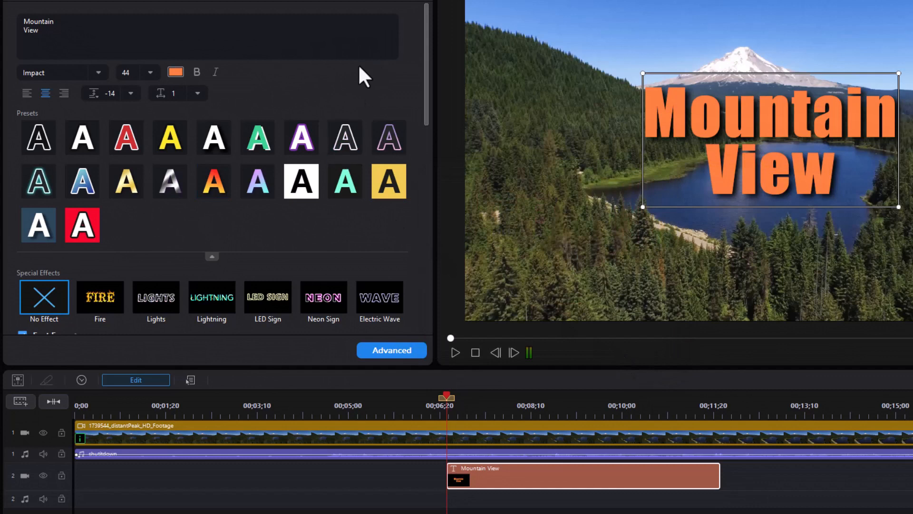
pyautogui.moveTo(213, 265)
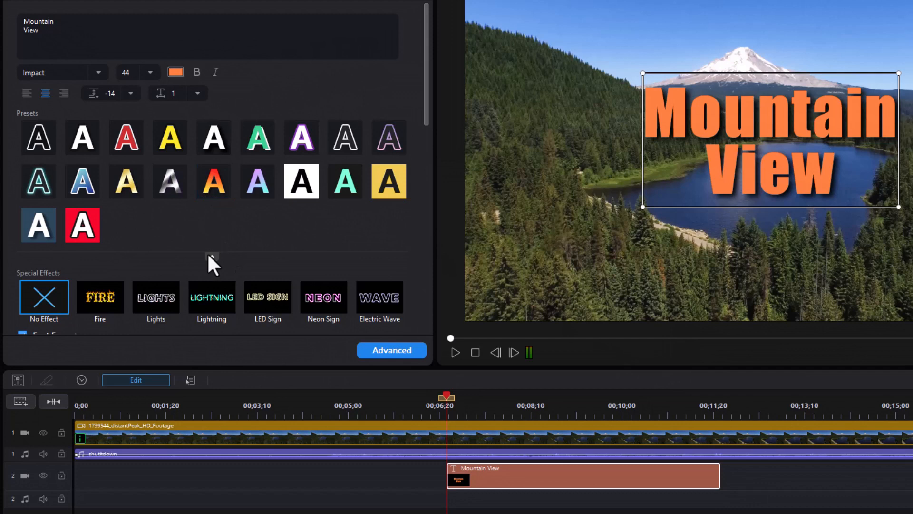
pyautogui.moveTo(213, 269)
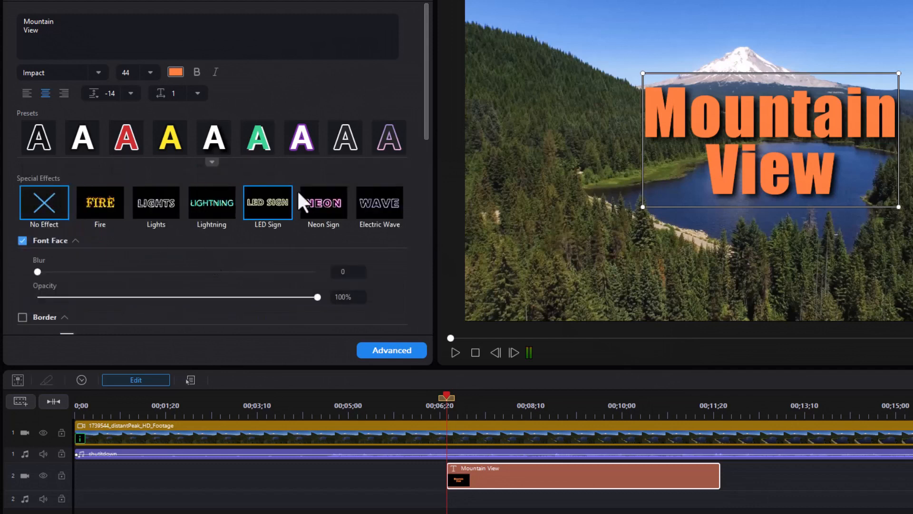
# Step: Enable a white border outline around the orange lettering
pyautogui.click(100, 204)
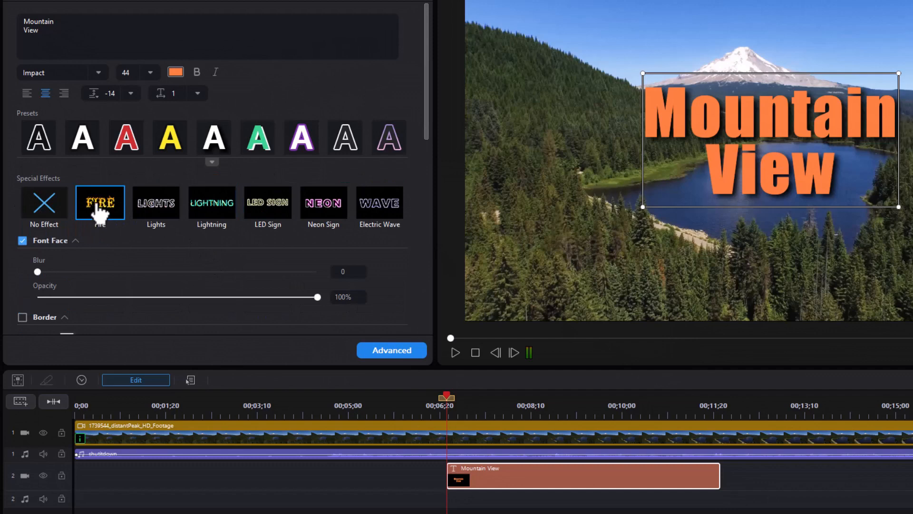
pyautogui.click(100, 203)
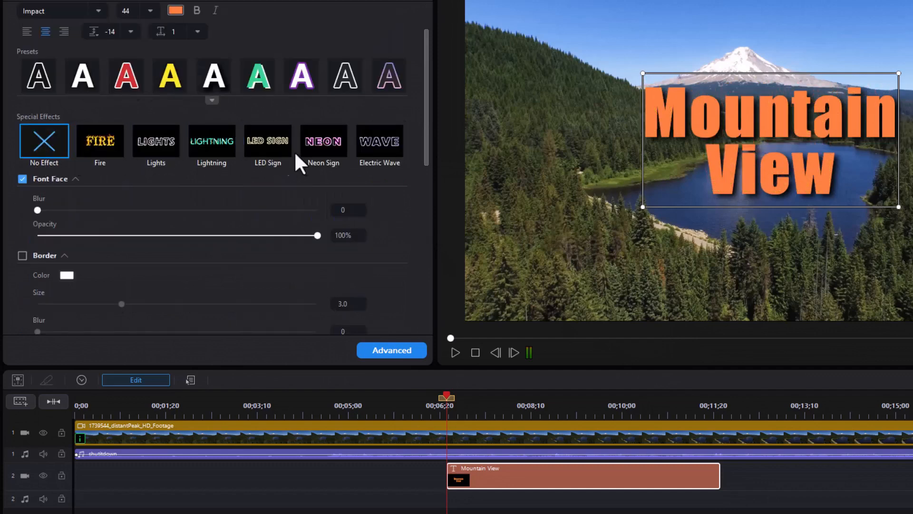
pyautogui.moveTo(239, 236)
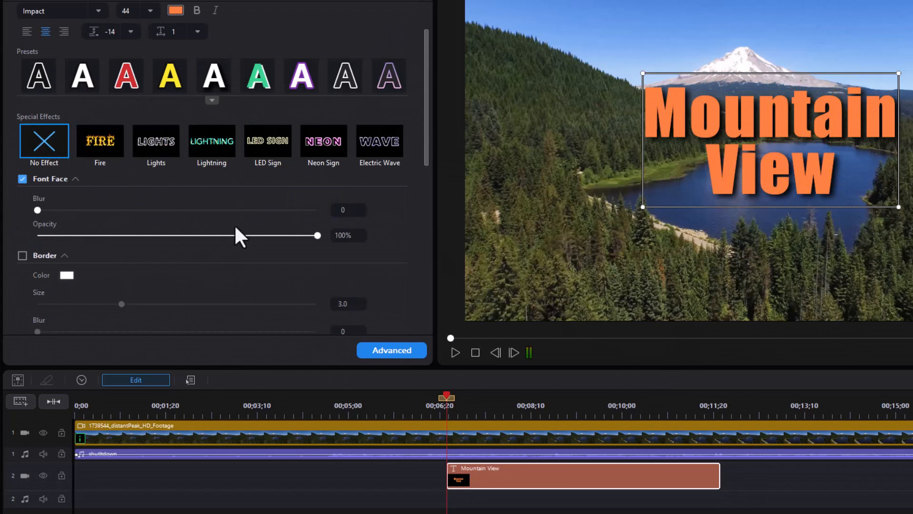
pyautogui.moveTo(37, 209); pyautogui.dragTo(48, 210)
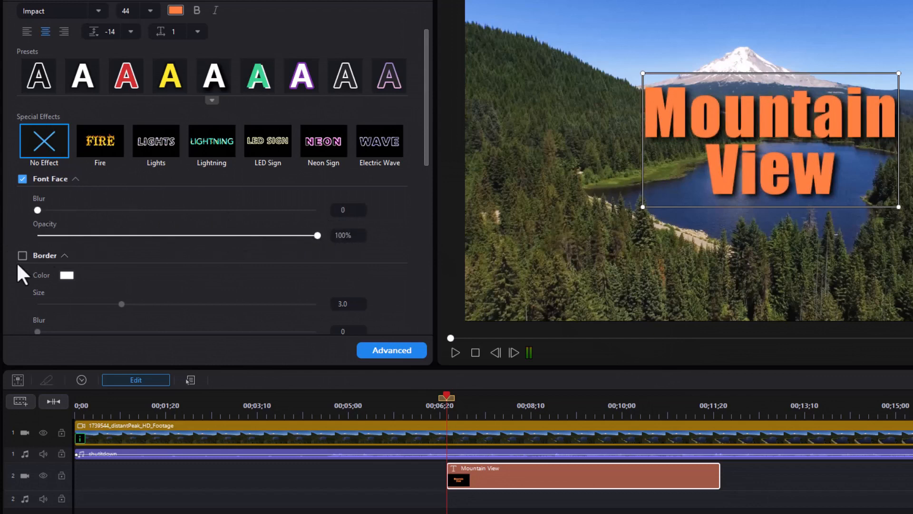
pyautogui.click(22, 255)
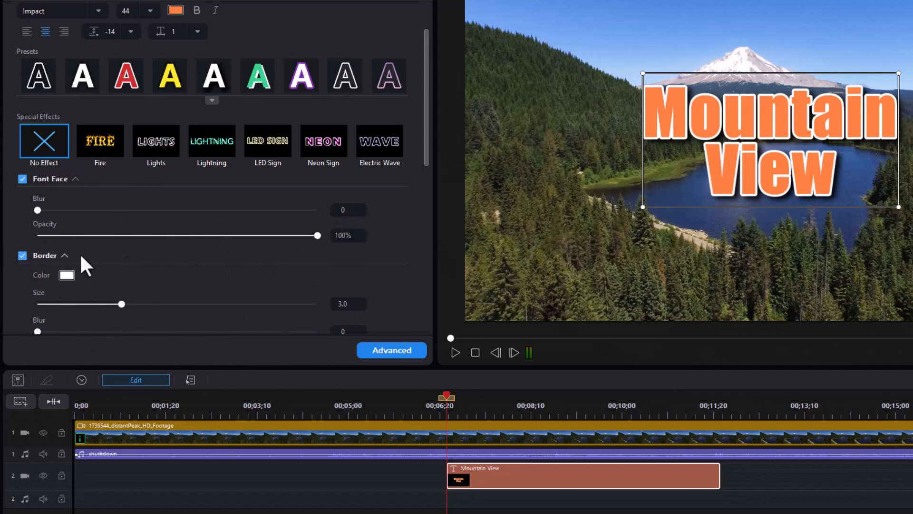
pyautogui.scroll(-3)
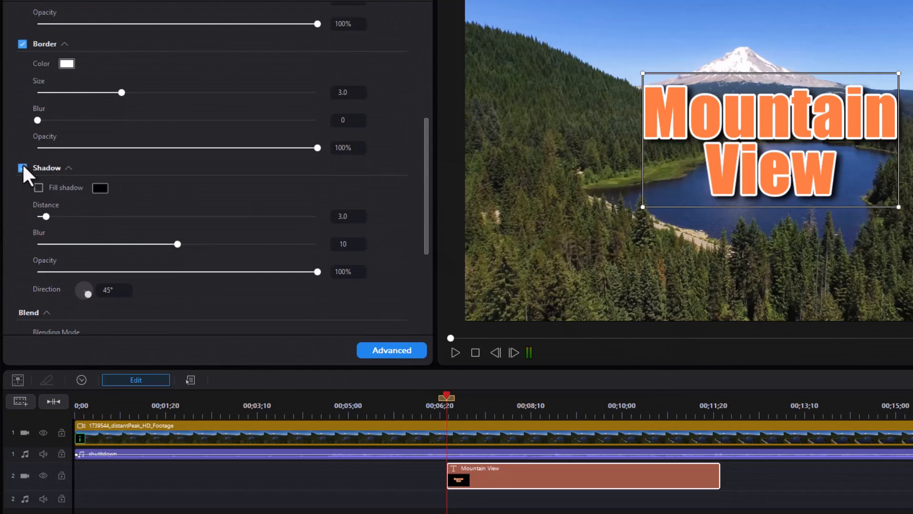
# Step: Re-enable the shadow, set its distance to 5.0 and blur to 0
pyautogui.click(22, 168)
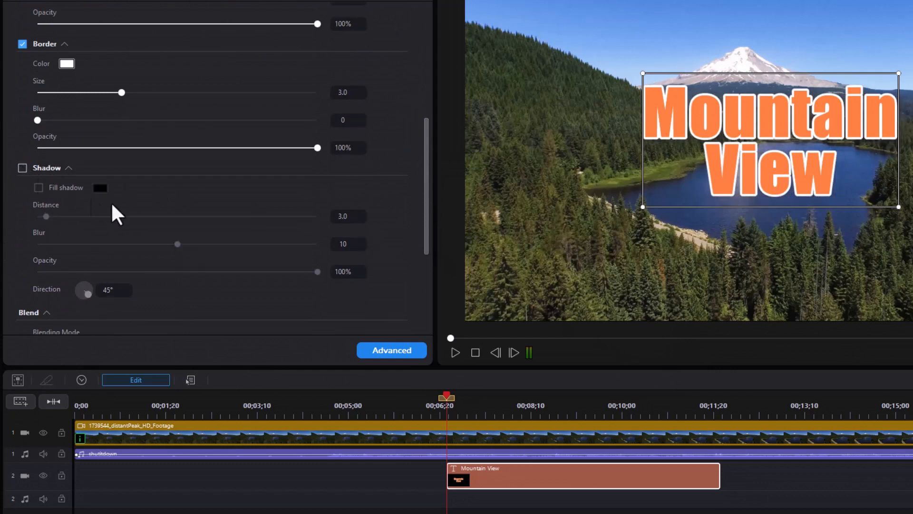
pyautogui.moveTo(237, 225)
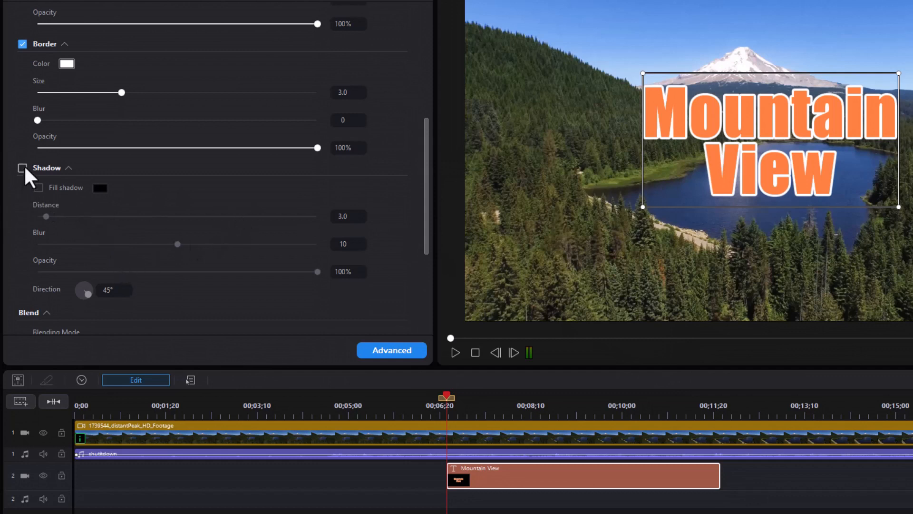
pyautogui.click(22, 168)
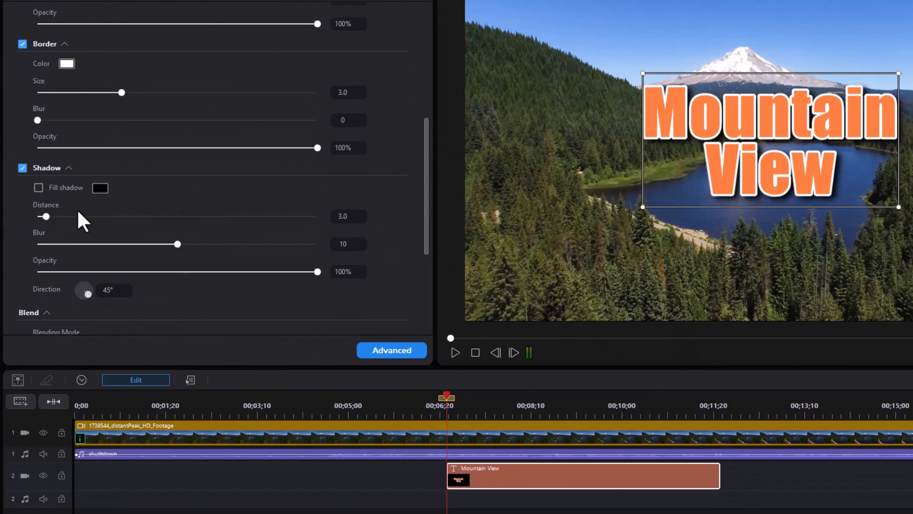
pyautogui.moveTo(44, 216); pyautogui.dragTo(151, 216)
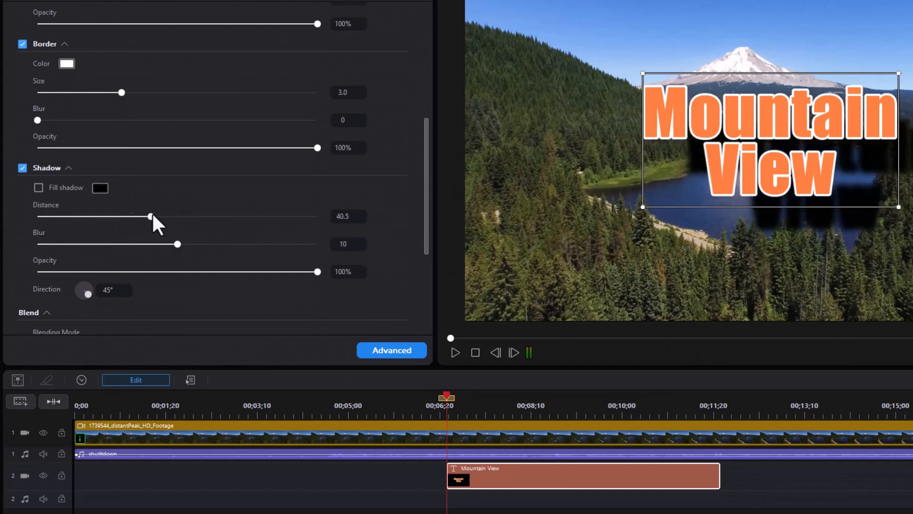
pyautogui.moveTo(150, 215); pyautogui.dragTo(99, 216)
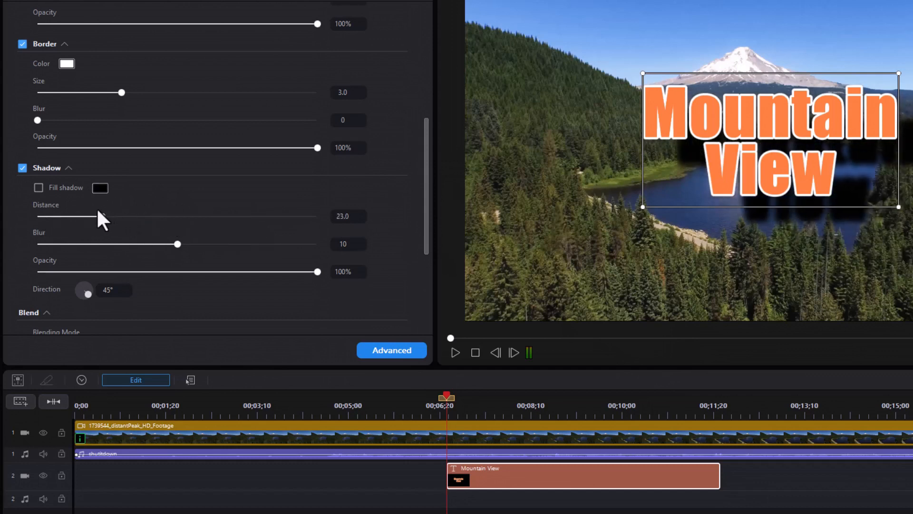
pyautogui.moveTo(102, 217); pyautogui.dragTo(43, 217)
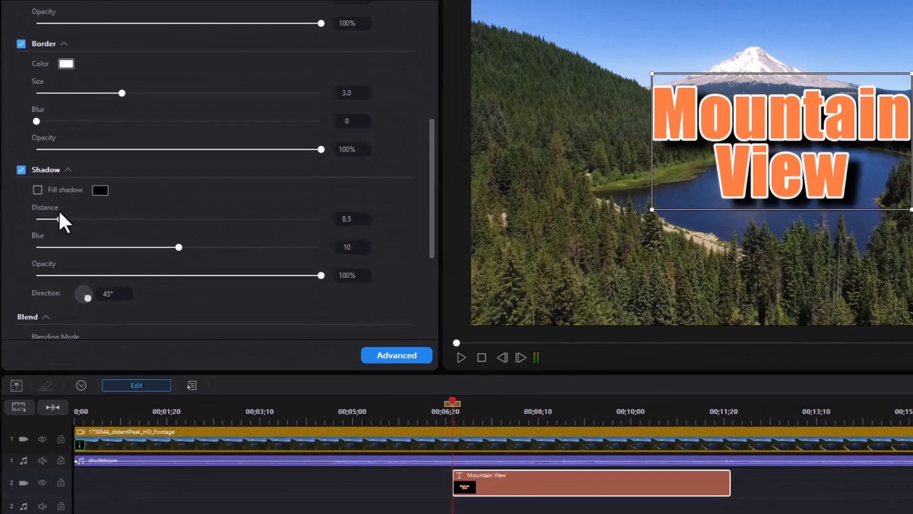
pyautogui.moveTo(42, 219); pyautogui.dragTo(38, 264)
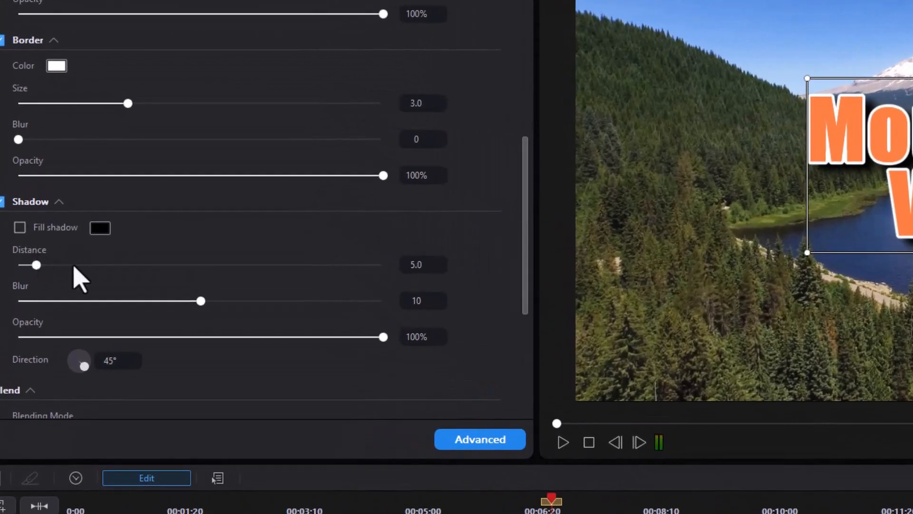
pyautogui.moveTo(201, 300); pyautogui.dragTo(17, 301)
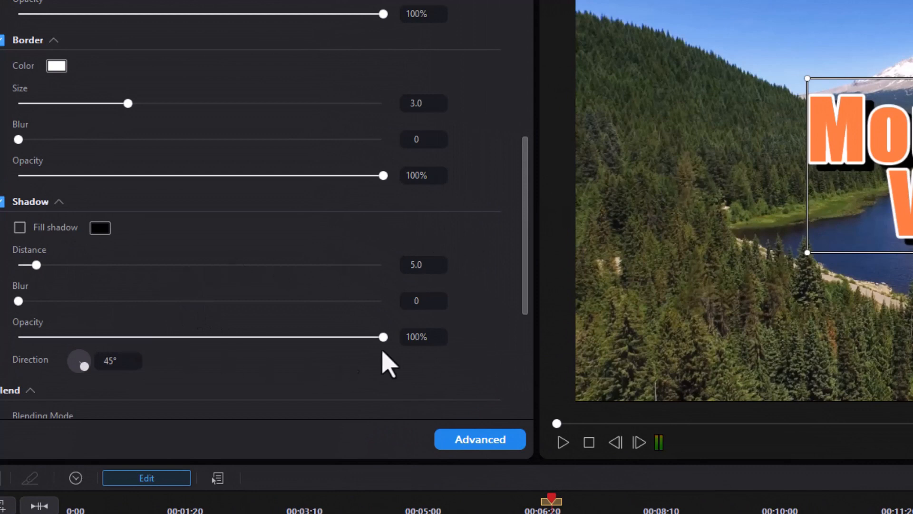
# Step: Keep shadow opacity at 100% after trying 64% and 75%, and set direction to 127°
pyautogui.moveTo(383, 336); pyautogui.dragTo(251, 337)
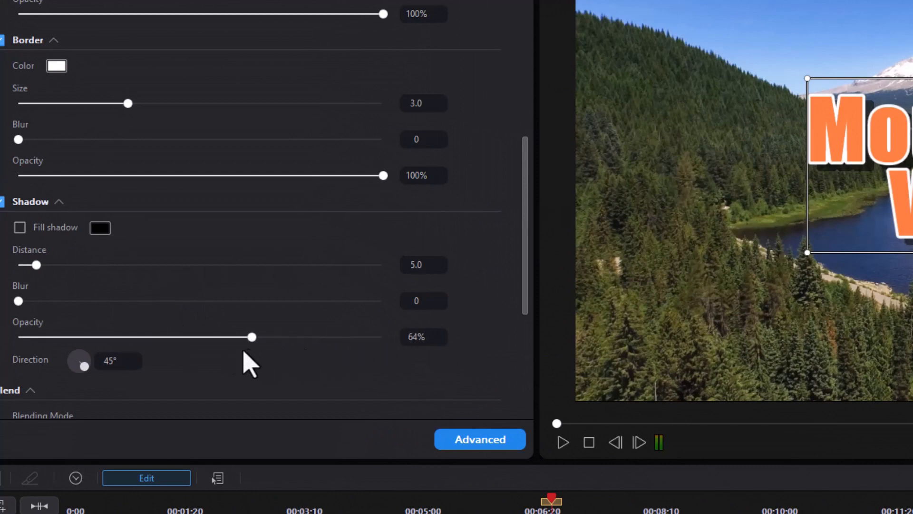
pyautogui.moveTo(251, 336); pyautogui.dragTo(292, 336)
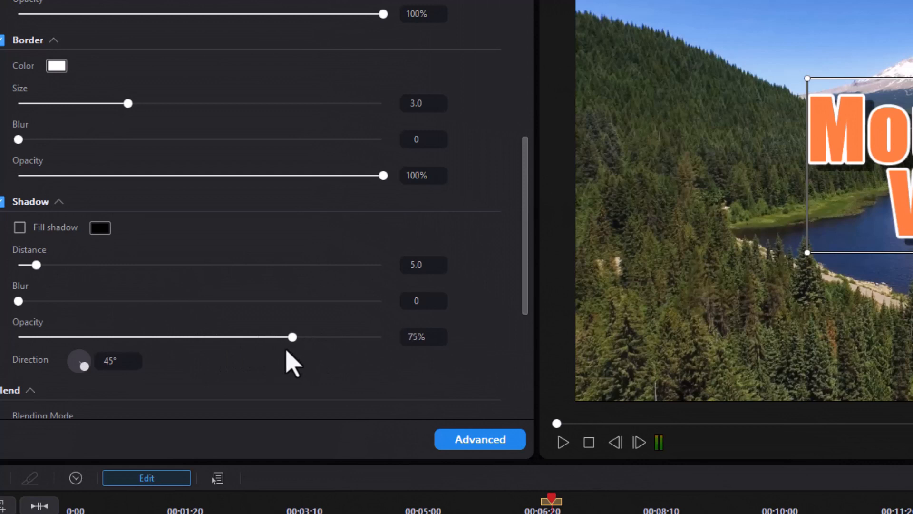
pyautogui.moveTo(292, 337); pyautogui.dragTo(383, 336)
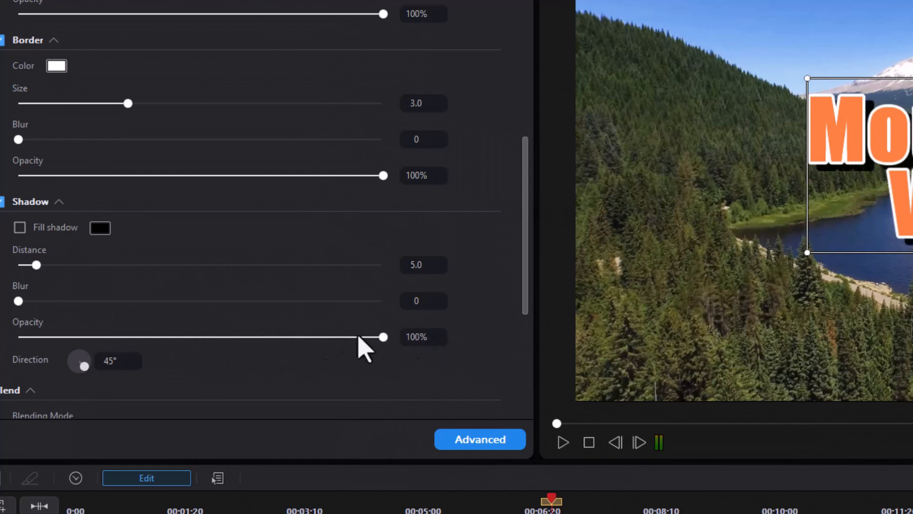
pyautogui.click(116, 360)
pyautogui.write('33')
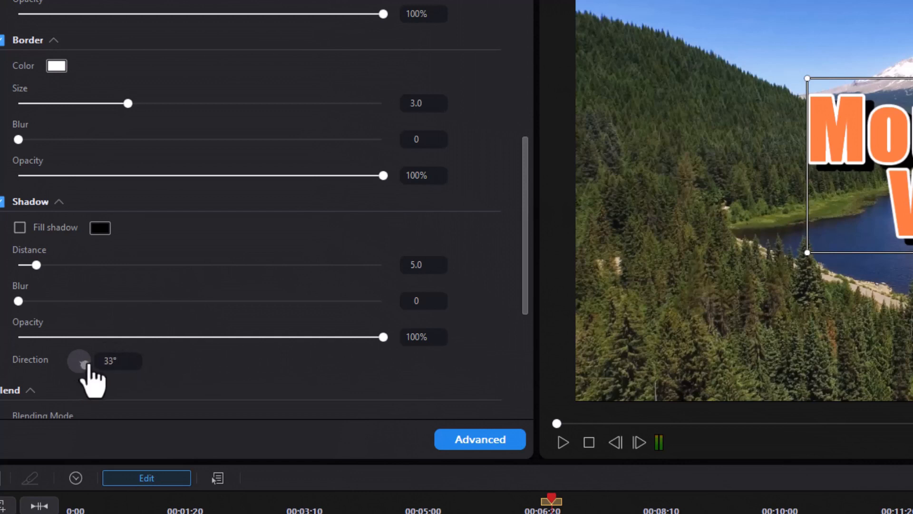
pyautogui.moveTo(84, 361); pyautogui.dragTo(76, 361)
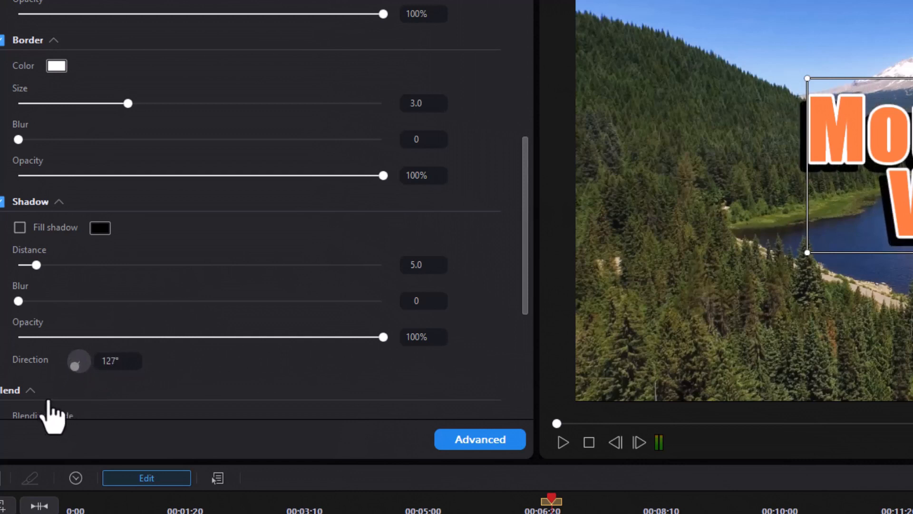
pyautogui.scroll(-3)
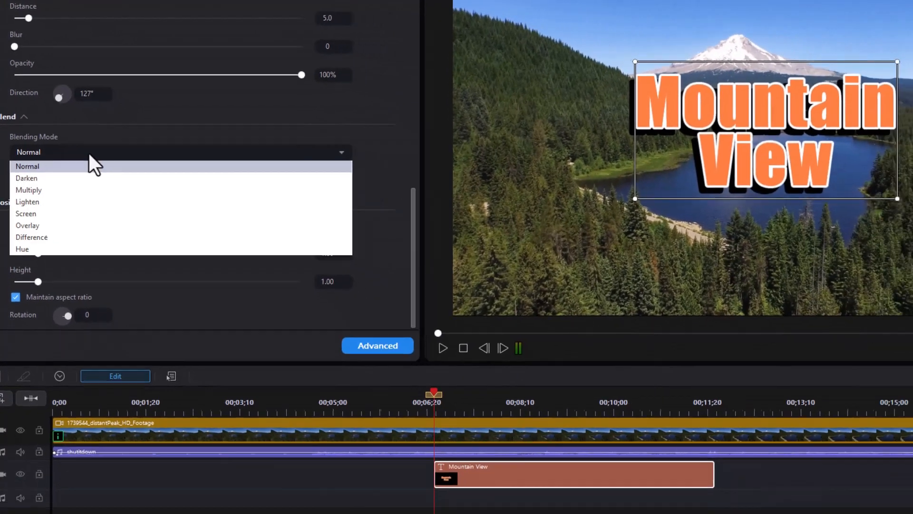
pyautogui.click(28, 189)
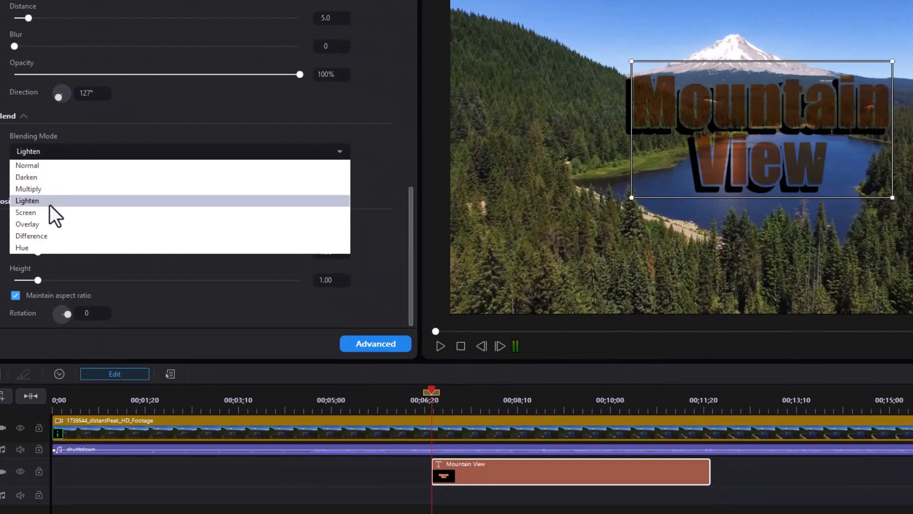
pyautogui.click(28, 224)
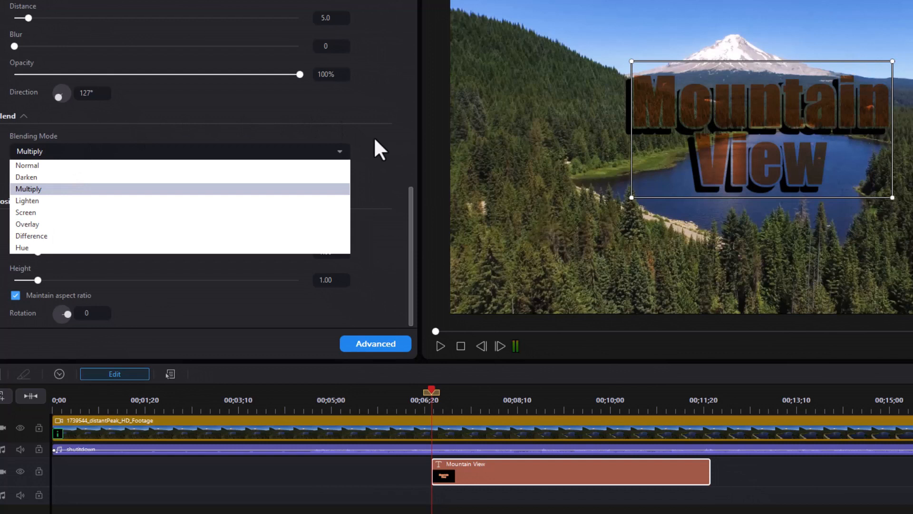
pyautogui.click(26, 166)
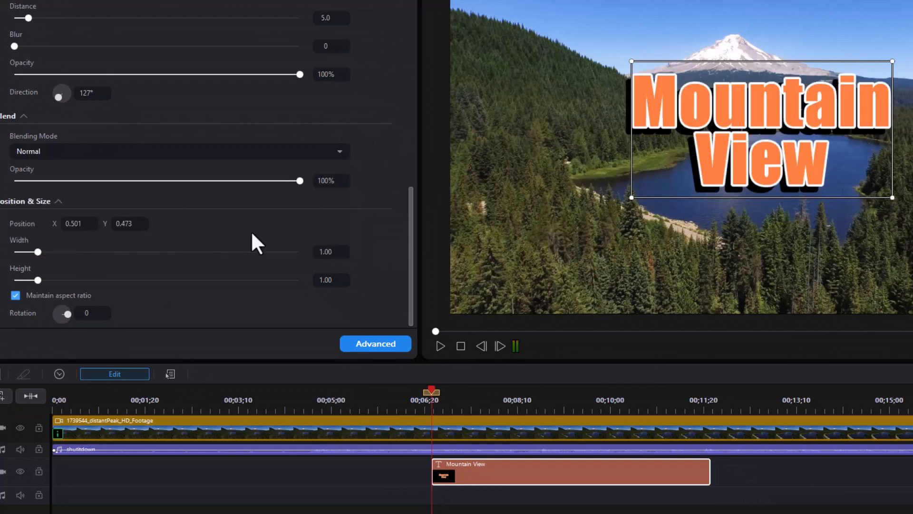
pyautogui.moveTo(730, 62)
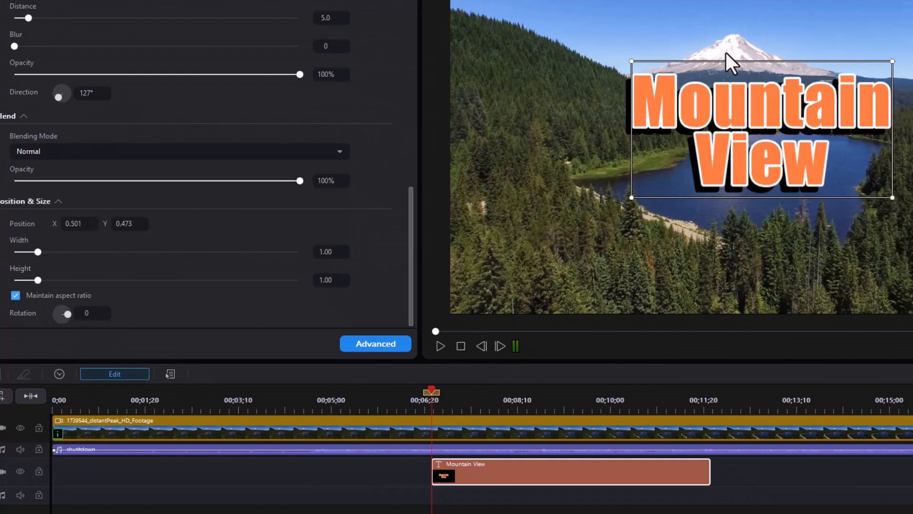
pyautogui.moveTo(724, 60)
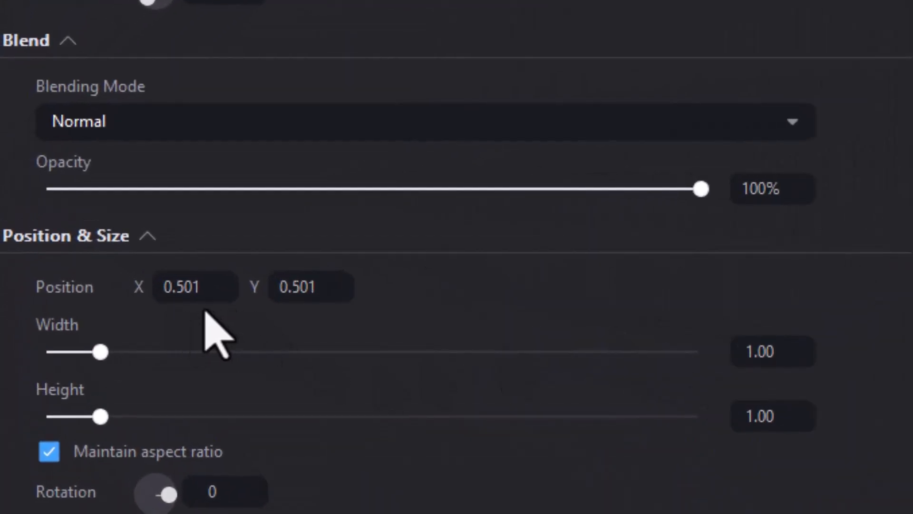
pyautogui.moveTo(406, 327)
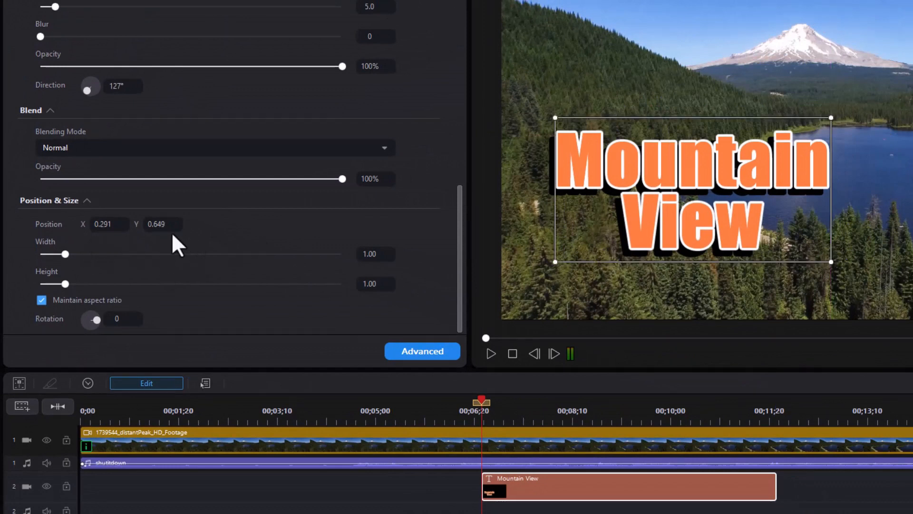
pyautogui.moveTo(91, 242)
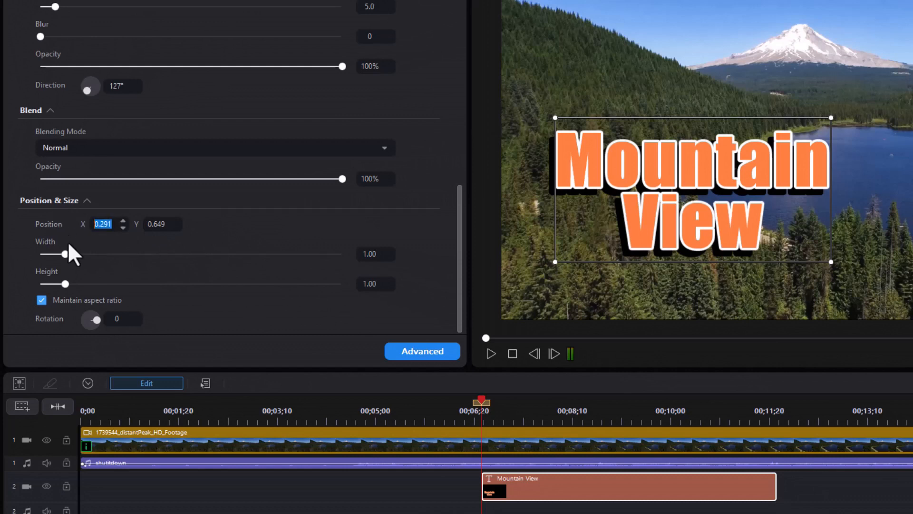
# Step: Enter the Position value so the title sits at X 0.500, Y 0.649
pyautogui.write('500')
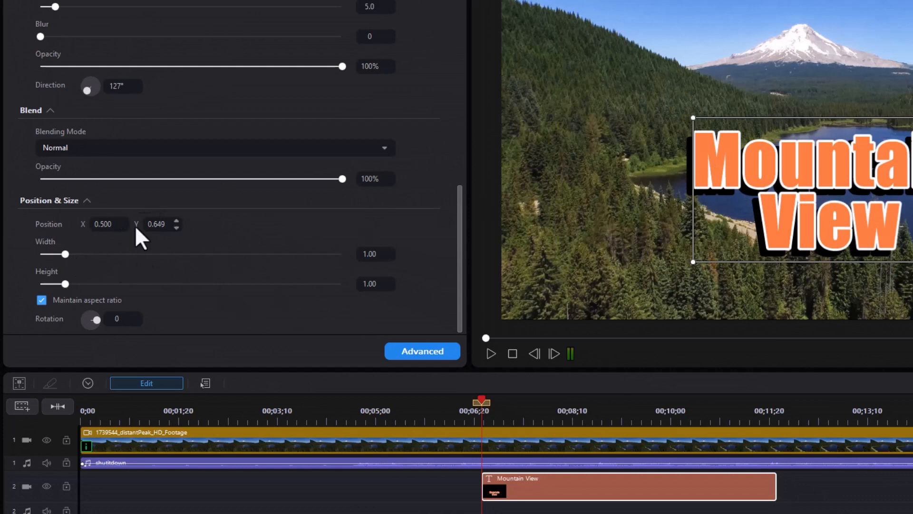
pyautogui.moveTo(67, 291)
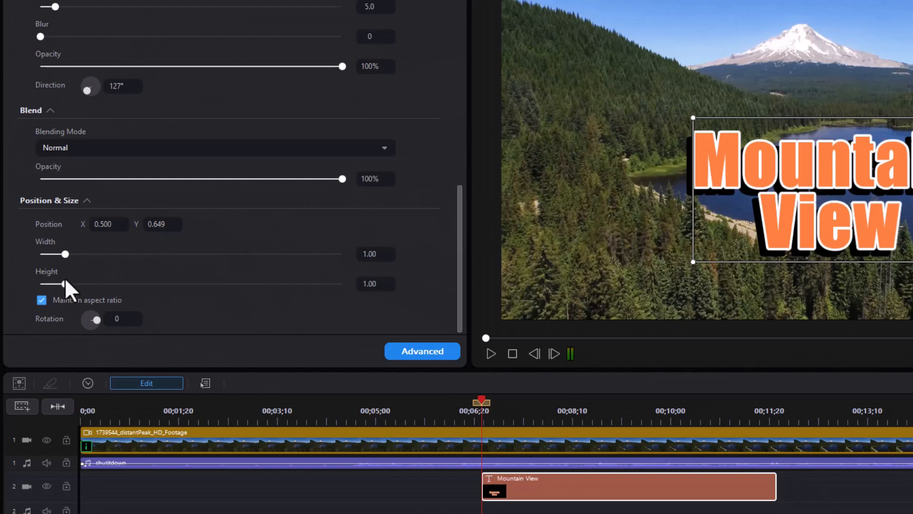
# Step: Scale the title to 1.08 width and height with aspect ratio maintained
pyautogui.moveTo(65, 284); pyautogui.dragTo(87, 284)
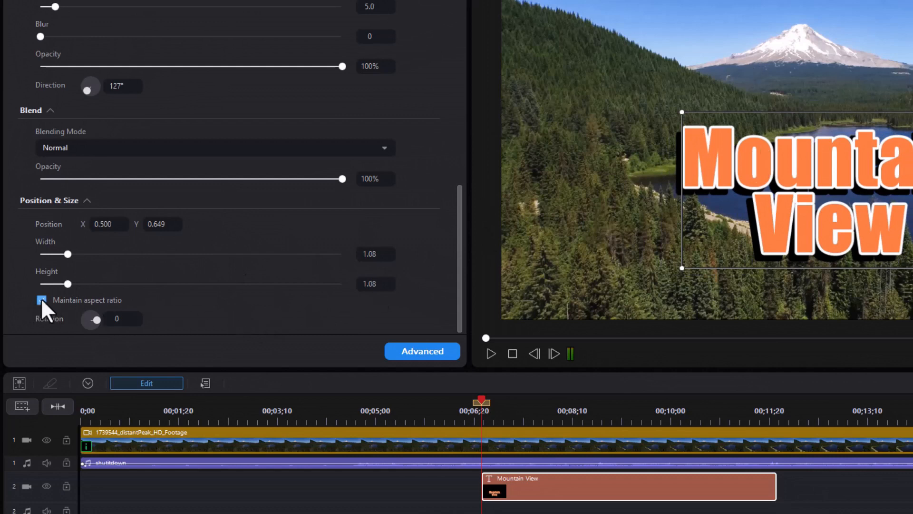
pyautogui.click(41, 299)
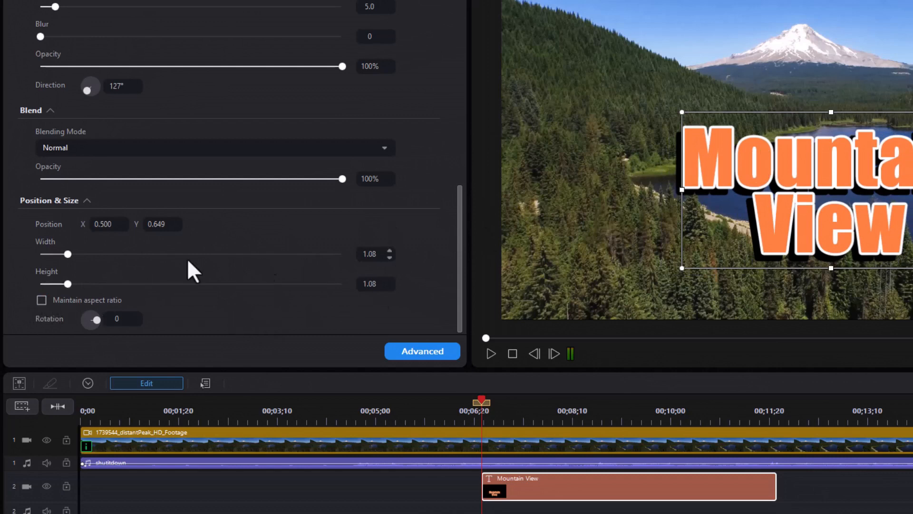
pyautogui.moveTo(71, 284); pyautogui.dragTo(93, 285)
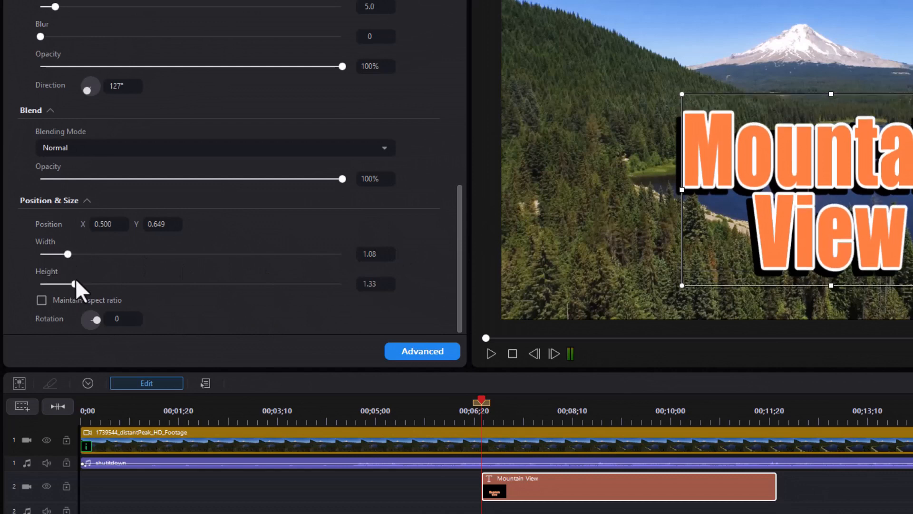
pyautogui.moveTo(78, 284); pyautogui.dragTo(63, 283)
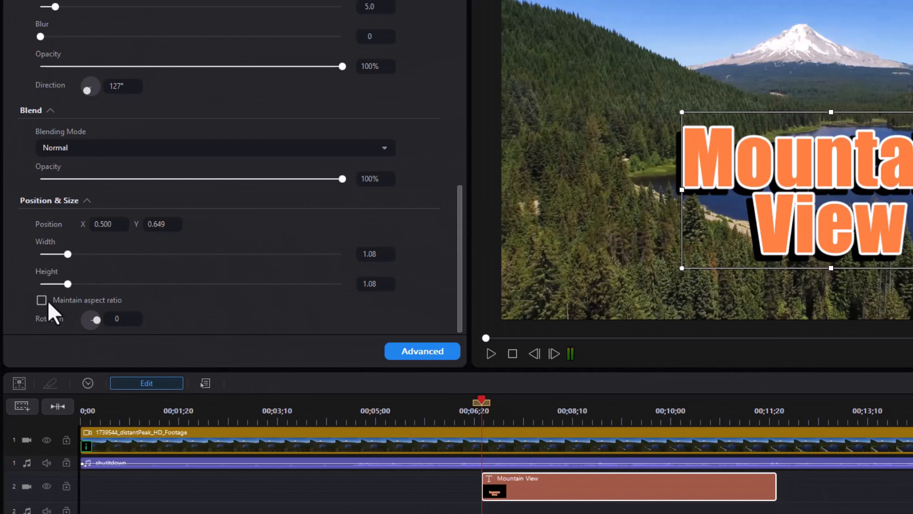
pyautogui.click(40, 299)
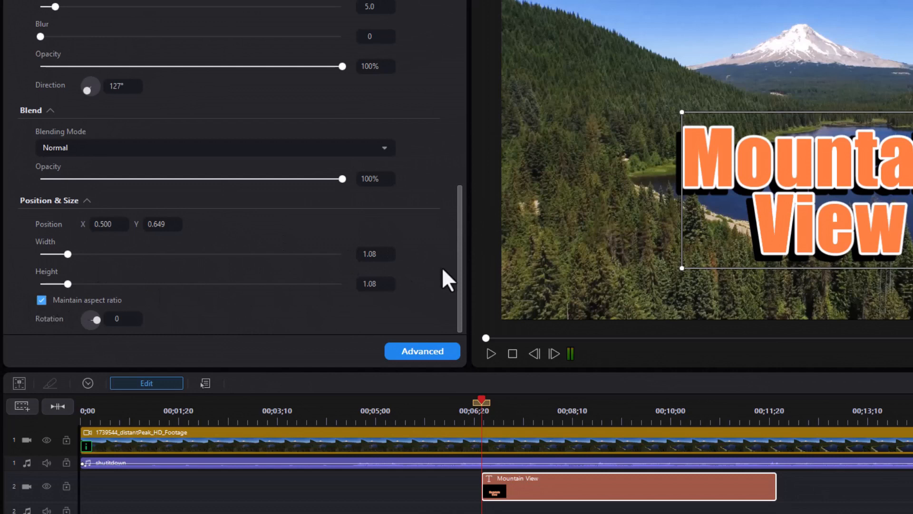
pyautogui.moveTo(99, 337)
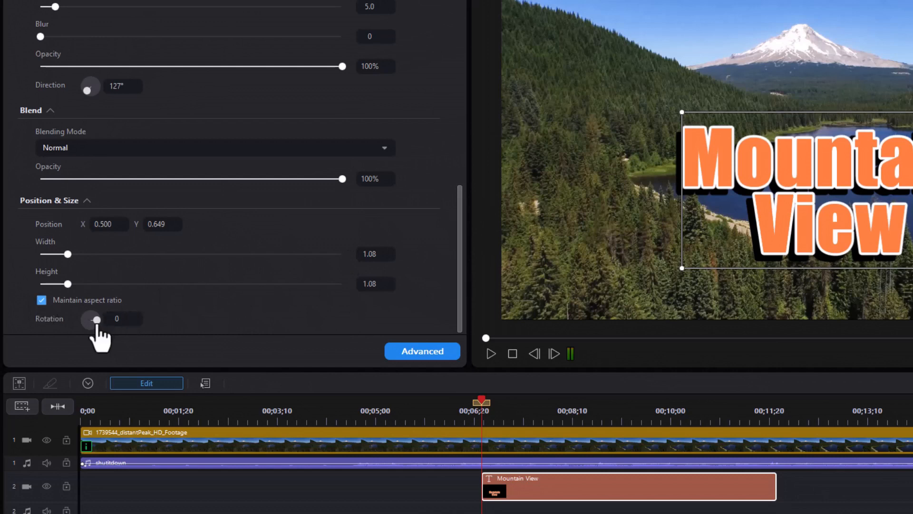
# Step: Tilt the title to a rotation of -6
pyautogui.moveTo(95, 320); pyautogui.dragTo(105, 320)
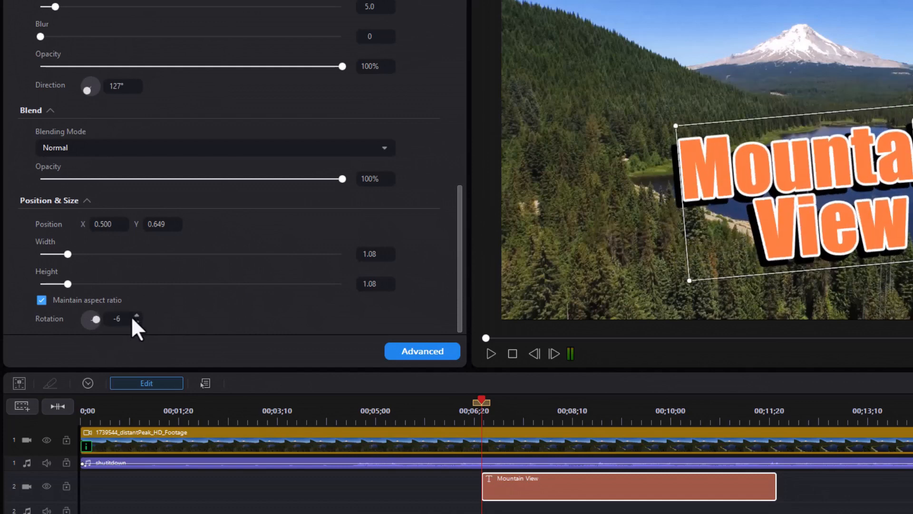
pyautogui.click(136, 315)
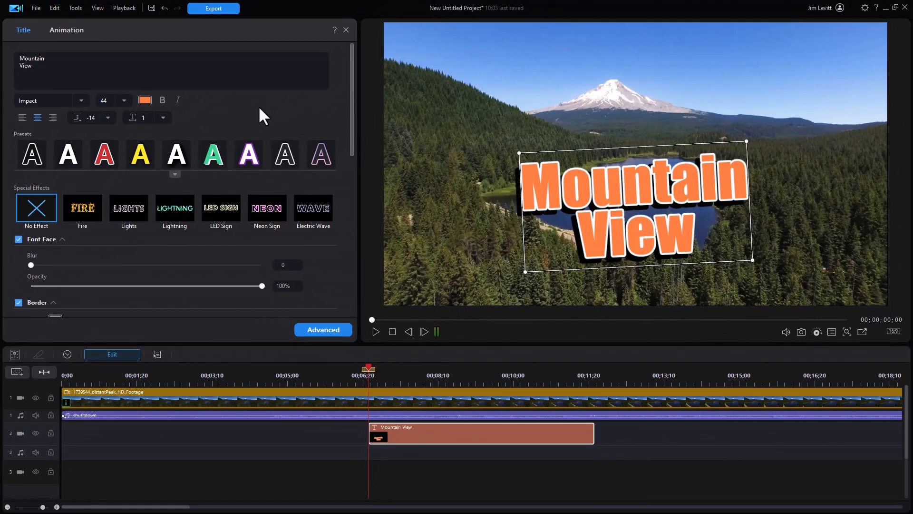
pyautogui.moveTo(512, 91)
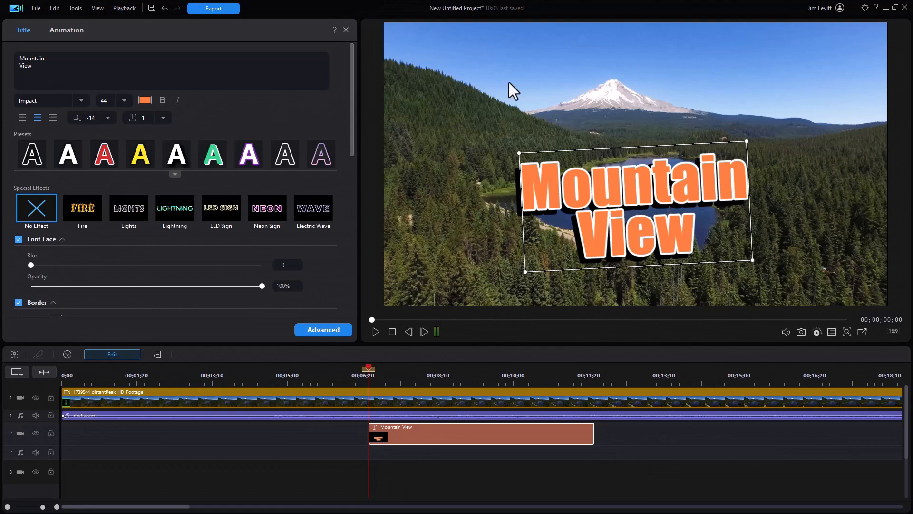
pyautogui.moveTo(908, 27)
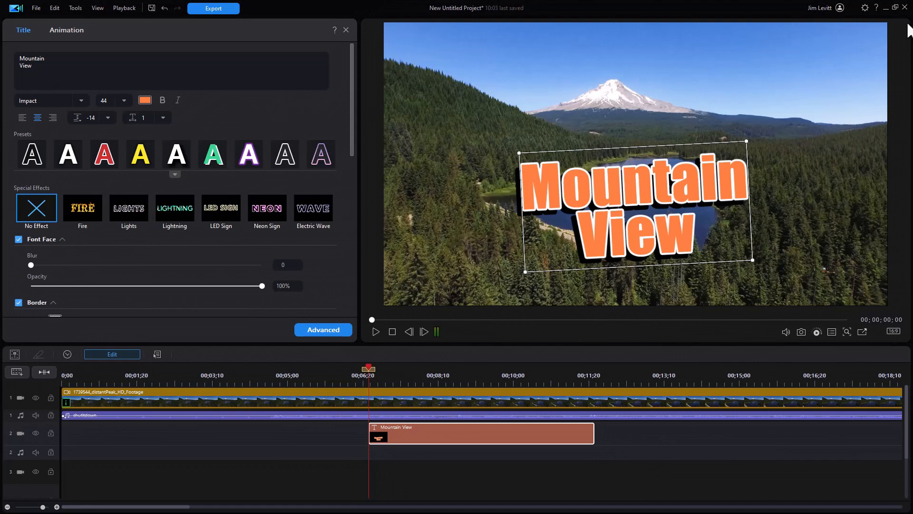